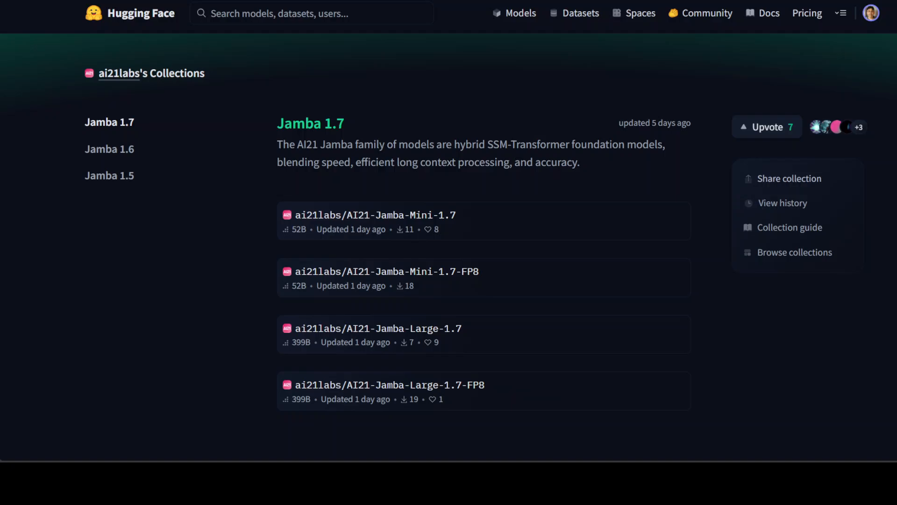
{"action": "mouse_move", "coordinate": [636, 311]}
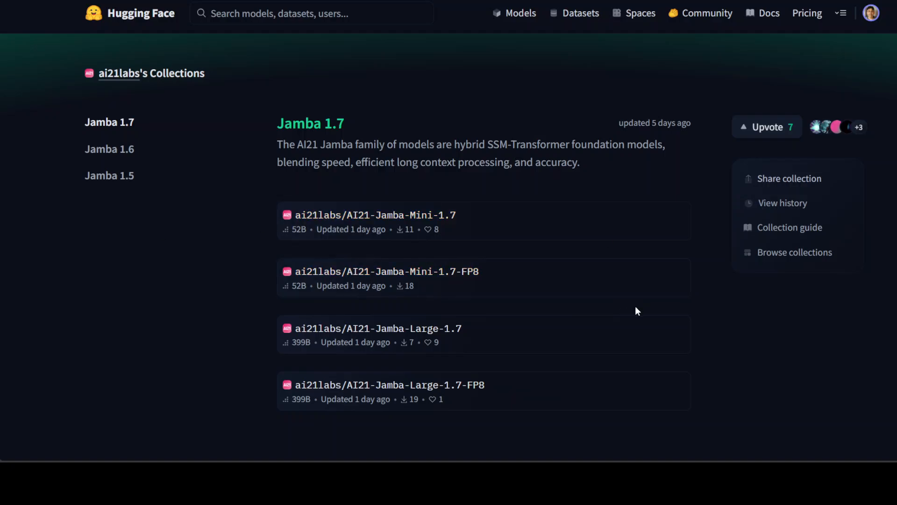
{"action": "mouse_move", "coordinate": [421, 372]}
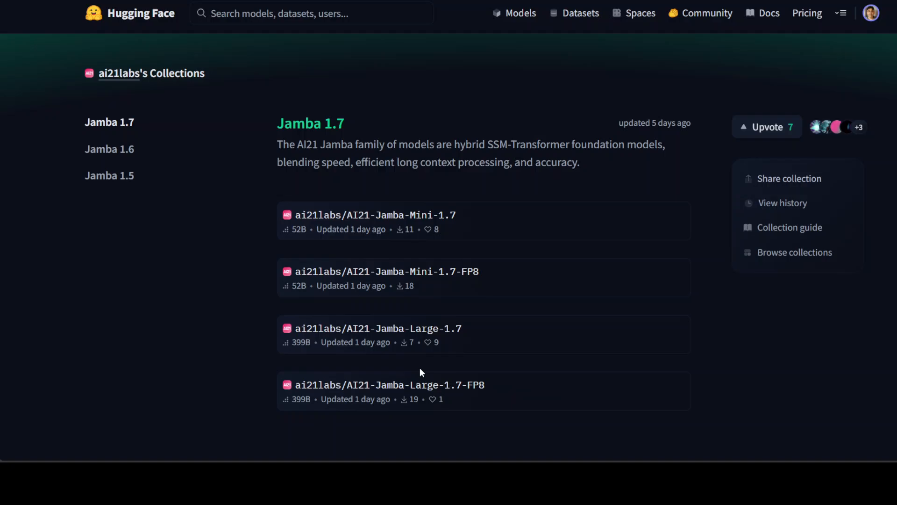
{"action": "mouse_move", "coordinate": [622, 345]}
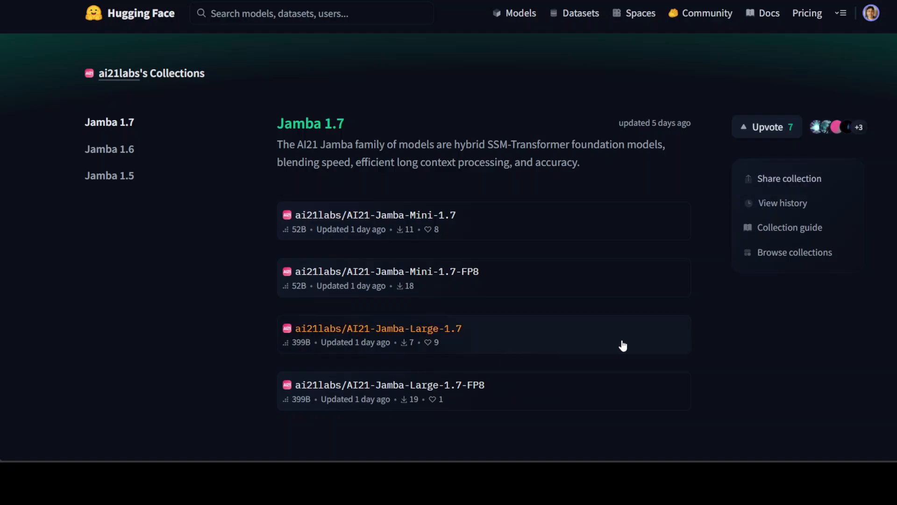
{"action": "mouse_move", "coordinate": [746, 338]}
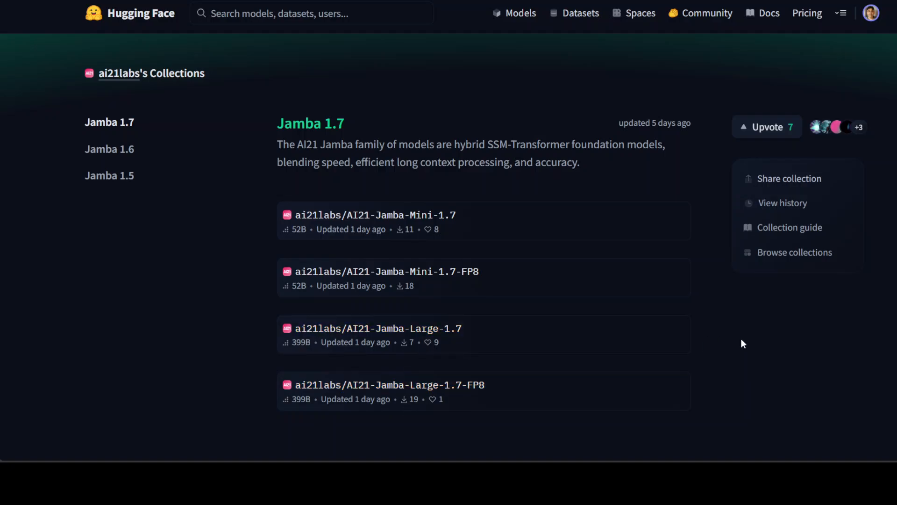
{"action": "mouse_move", "coordinate": [720, 348]}
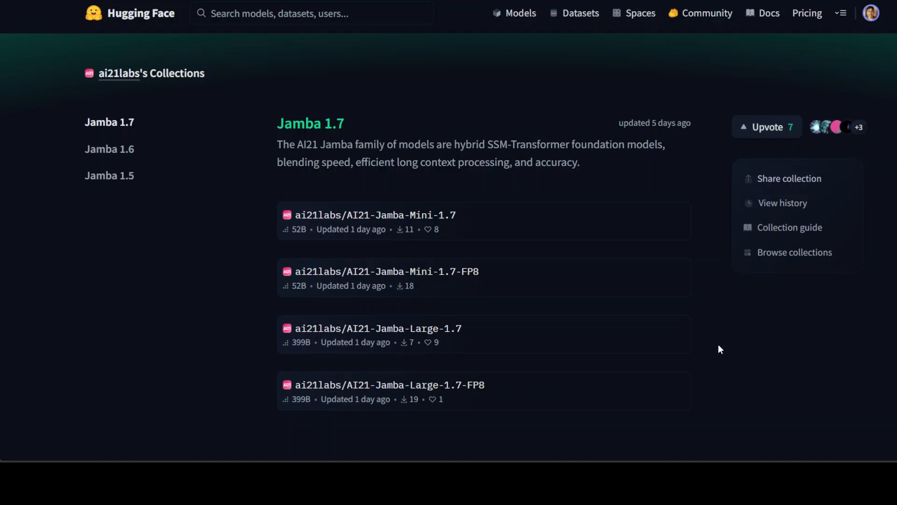
{"action": "mouse_move", "coordinate": [698, 352]}
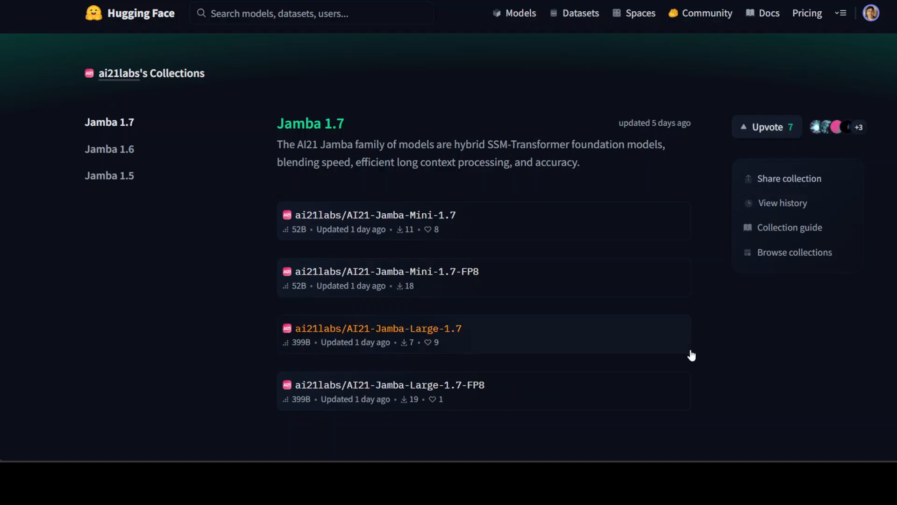
{"action": "mouse_move", "coordinate": [679, 362]}
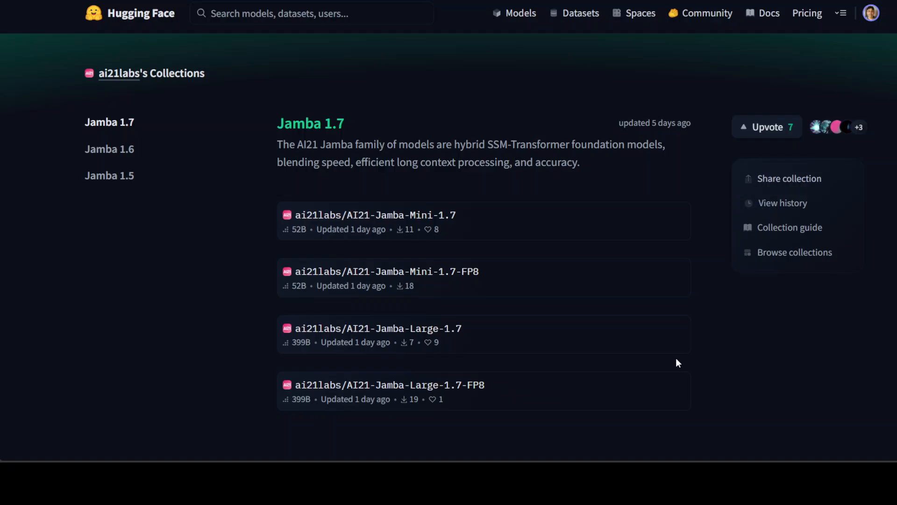
{"action": "mouse_move", "coordinate": [686, 369]}
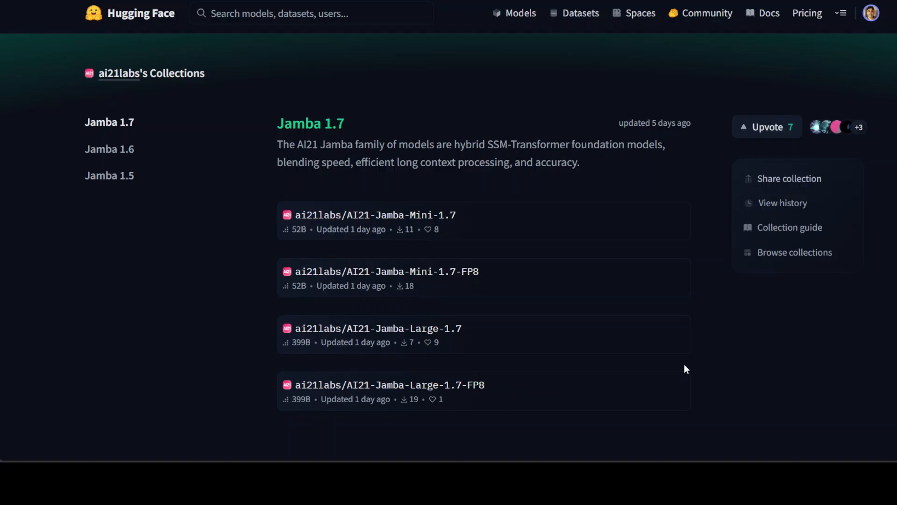
{"action": "mouse_move", "coordinate": [679, 367]}
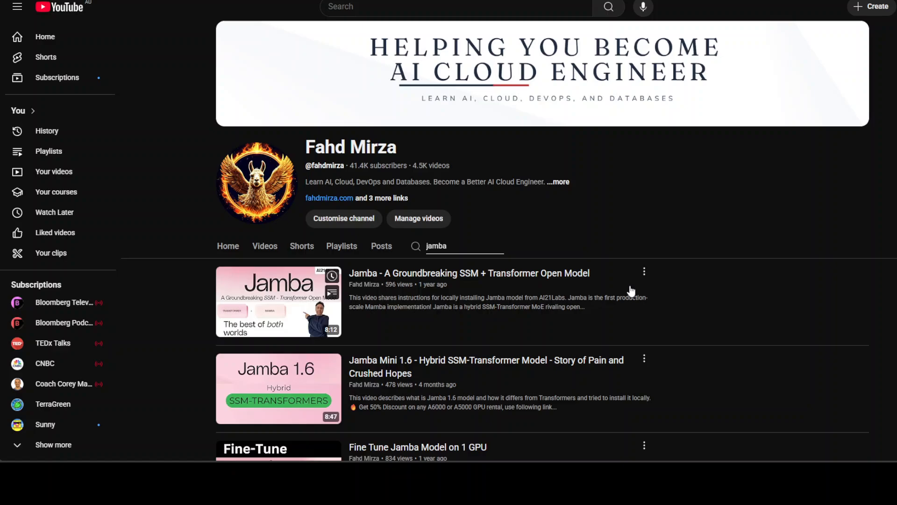
Step: Look through the channel's five Jamba video results before returning to the Hugging Face collection
{"action": "scroll", "scroll_direction": "down", "scroll_amount": 3}
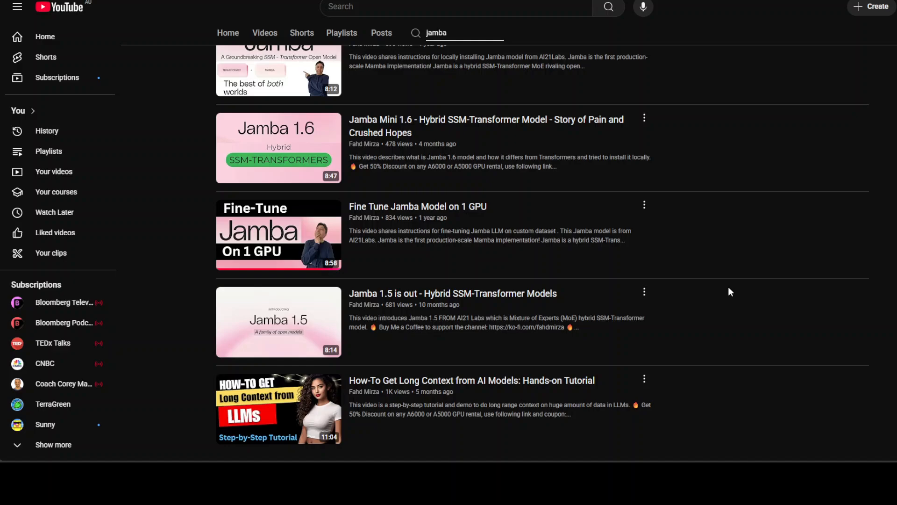
{"action": "scroll", "scroll_direction": "up", "scroll_amount": 3}
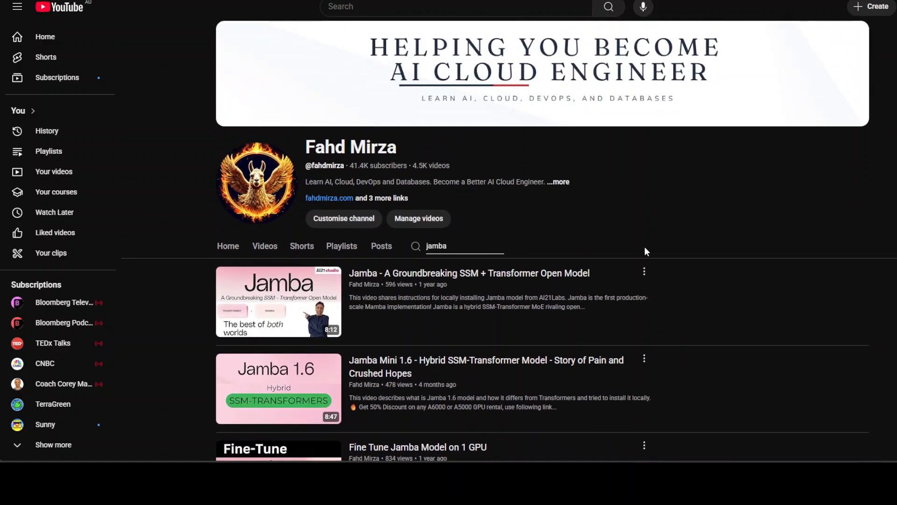
{"action": "mouse_move", "coordinate": [548, 381]}
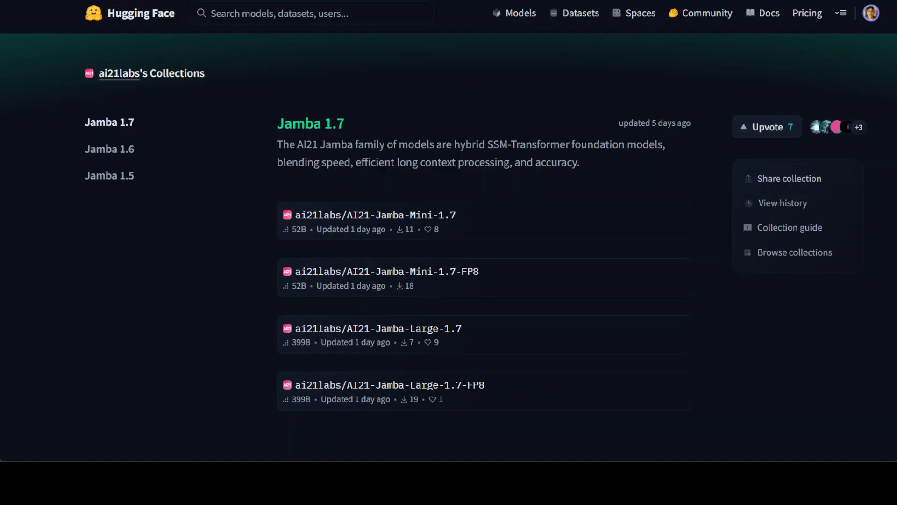
Step: Open the AI21-Jamba-Large-1.7 model card from the Jamba 1.7 collection
{"action": "left_click", "coordinate": [378, 328]}
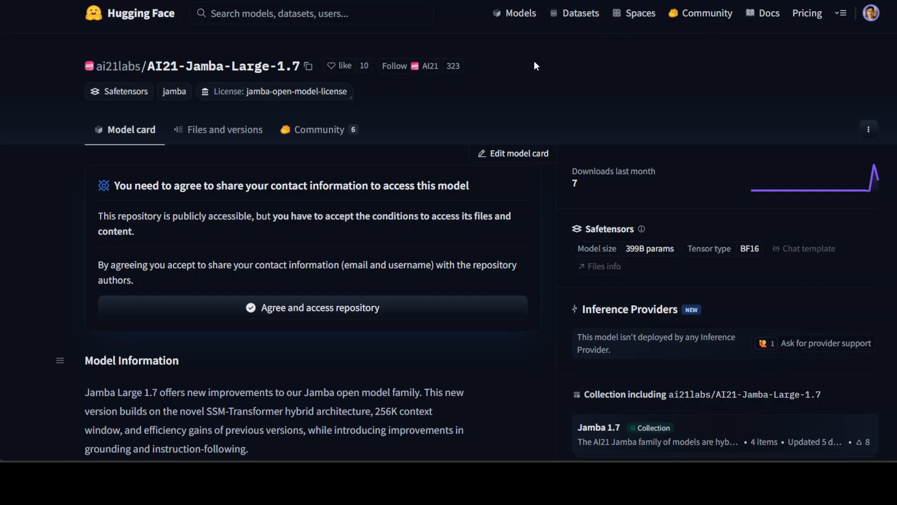
{"action": "mouse_move", "coordinate": [555, 83]}
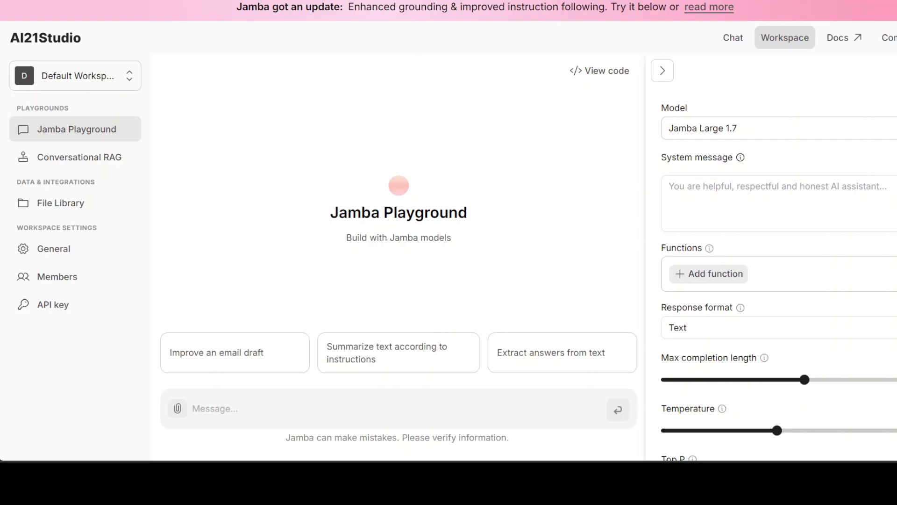
Step: Hide the model settings panel and place the Bangkok-to-Angkor Wat itinerary prompt in the Message box
{"action": "left_click", "coordinate": [662, 70]}
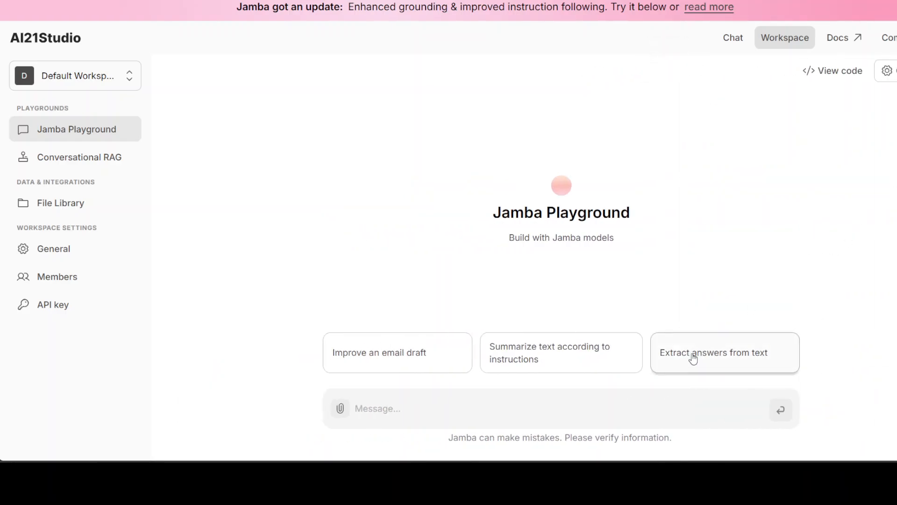
{"action": "mouse_move", "coordinate": [440, 408]}
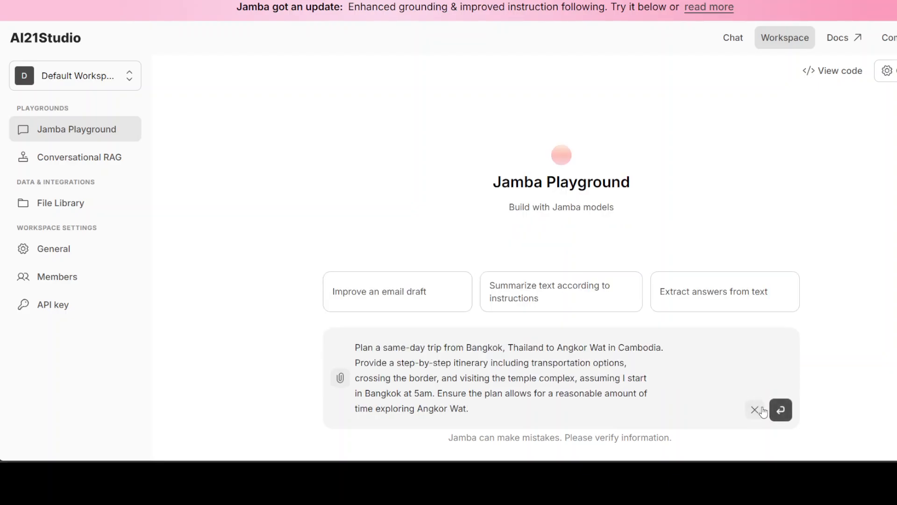
{"action": "mouse_move", "coordinate": [876, 315]}
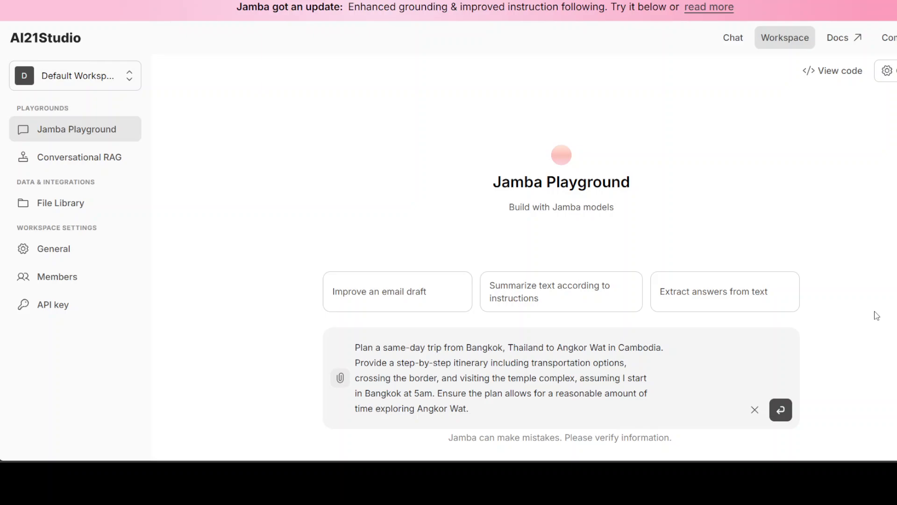
{"action": "left_click", "coordinate": [470, 408]}
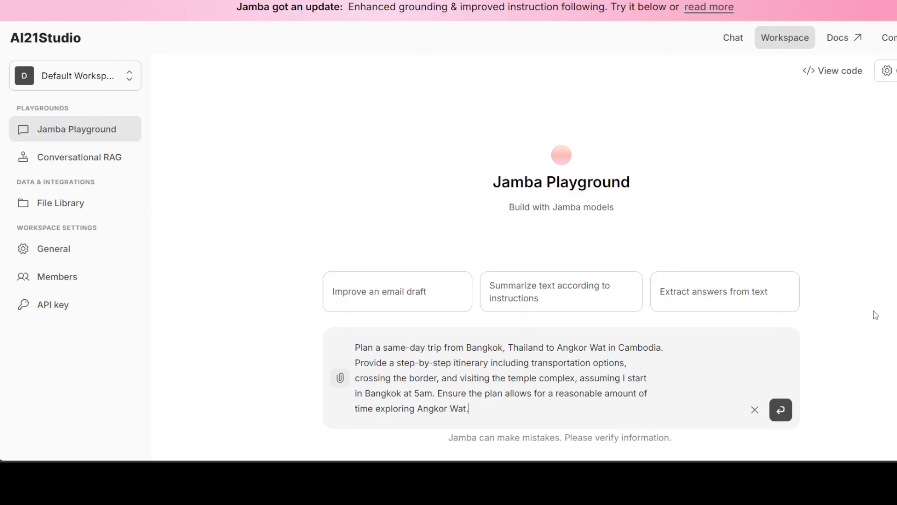
{"action": "mouse_move", "coordinate": [870, 307]}
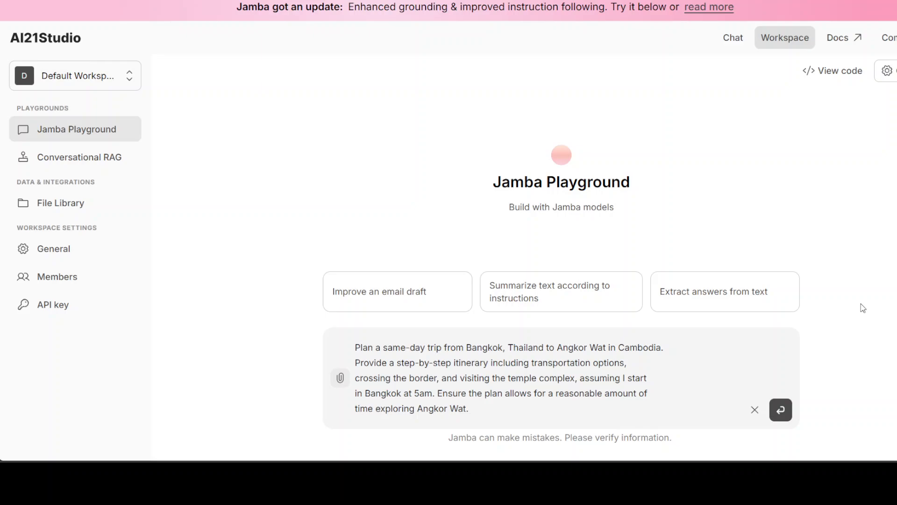
{"action": "mouse_move", "coordinate": [781, 410]}
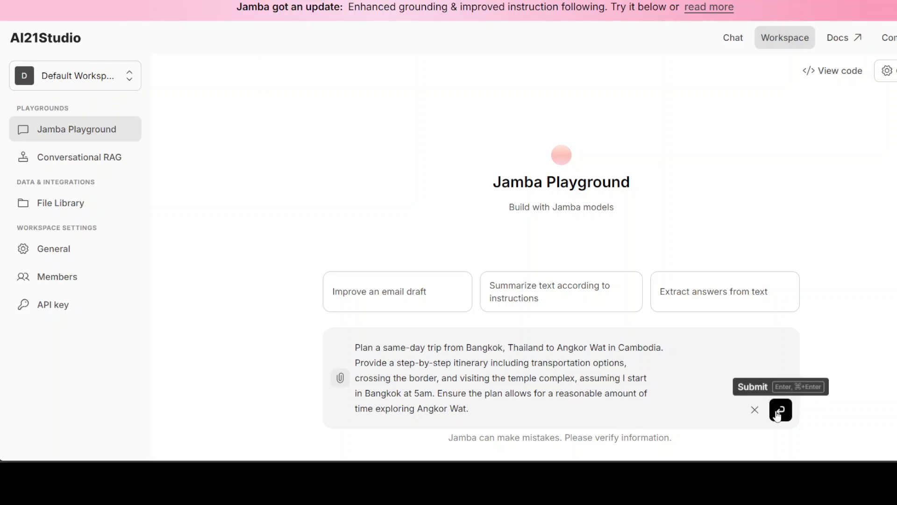
Step: Send the Angkor Wat trip prompt and read Jamba's hour-by-hour itinerary as it streams
{"action": "left_click", "coordinate": [780, 409]}
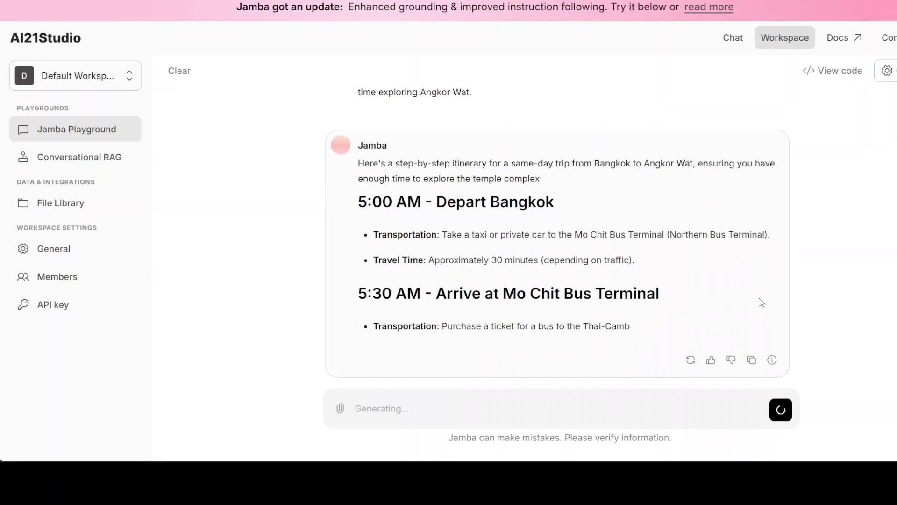
{"action": "scroll", "scroll_direction": "down", "scroll_amount": 3}
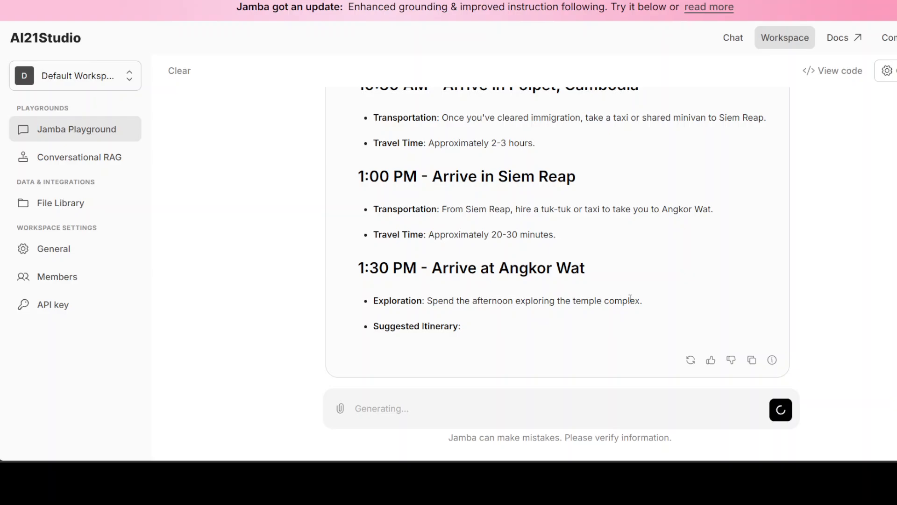
{"action": "scroll", "scroll_direction": "down", "scroll_amount": 3}
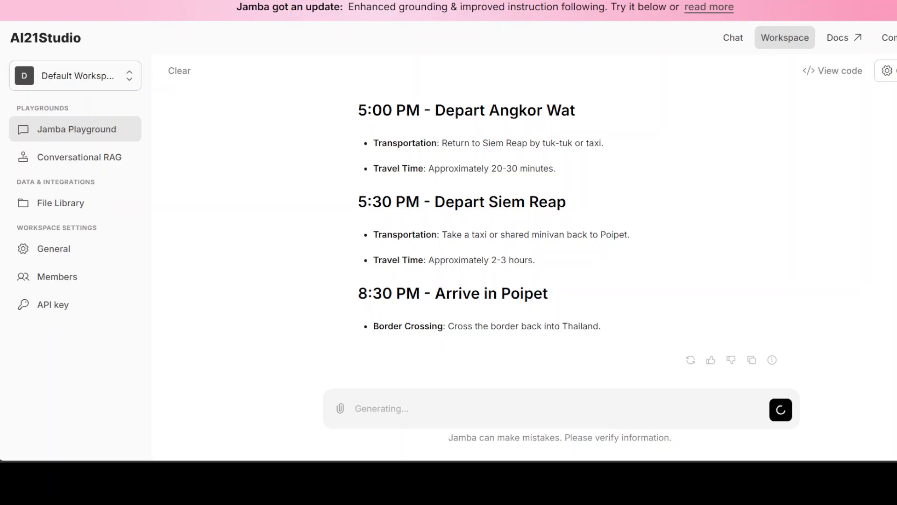
{"action": "scroll", "scroll_direction": "up", "scroll_amount": 3}
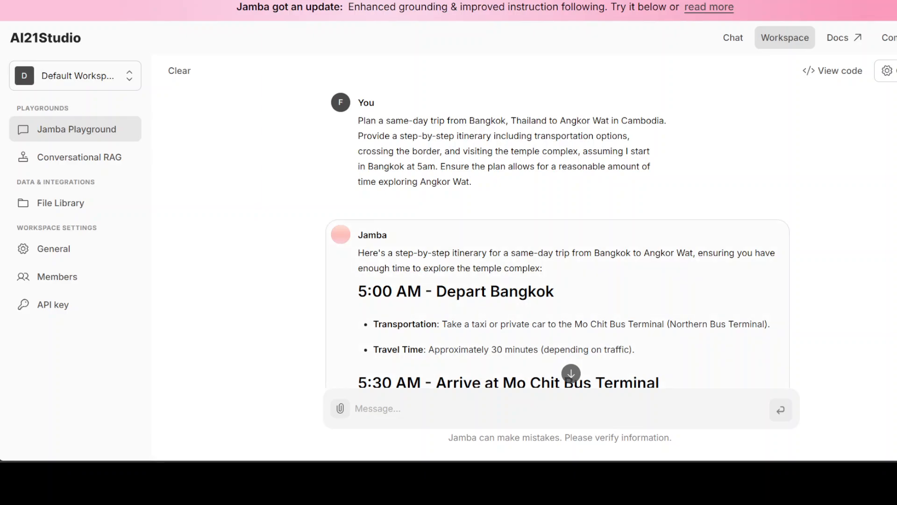
{"action": "scroll", "scroll_direction": "down", "scroll_amount": 3}
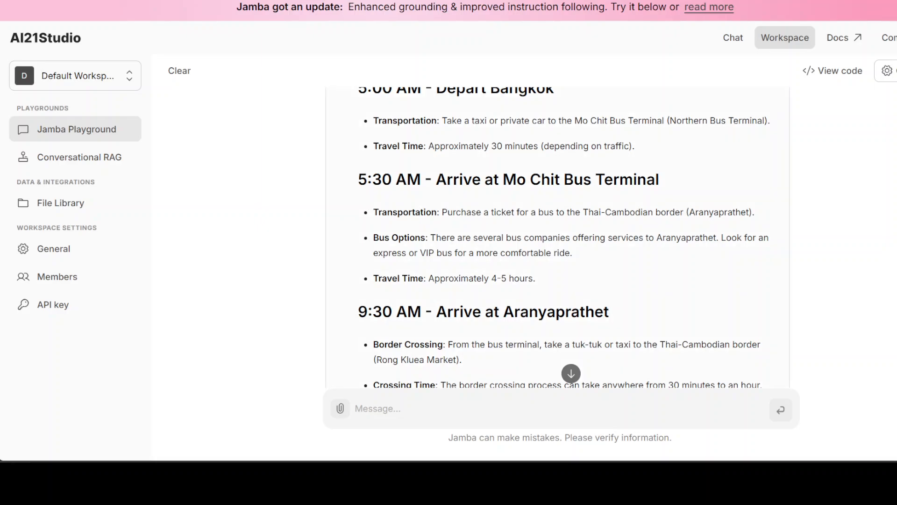
{"action": "scroll", "scroll_direction": "up", "scroll_amount": 3}
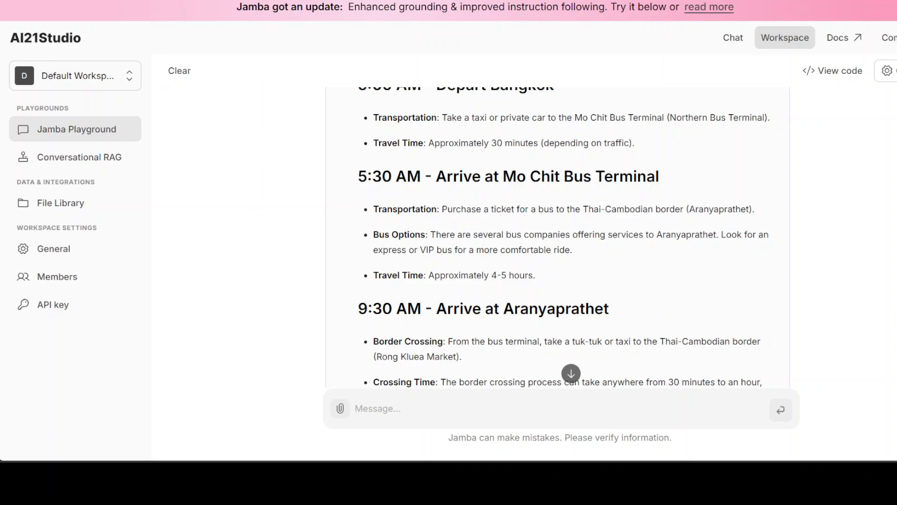
Step: Read the rest of the itinerary down to the Tips section and closing full-day note
{"action": "scroll", "scroll_direction": "down", "scroll_amount": 3}
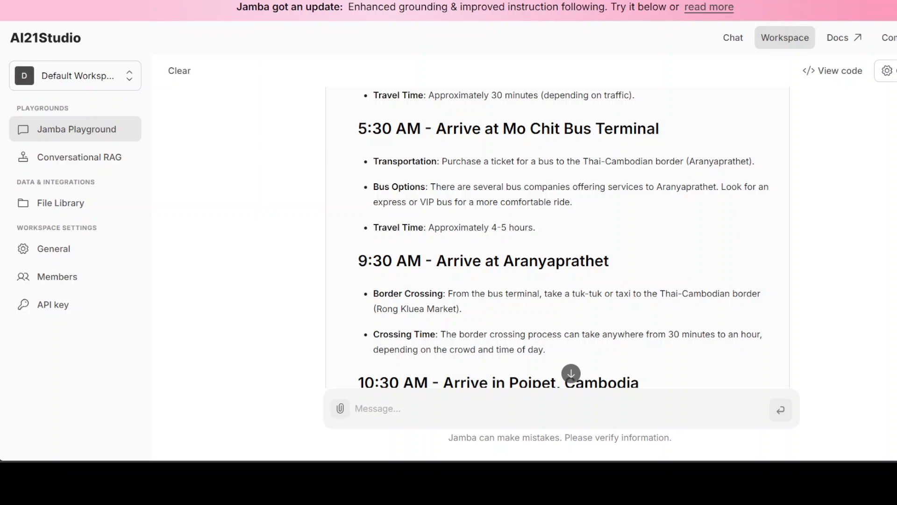
{"action": "scroll", "scroll_direction": "down", "scroll_amount": 3}
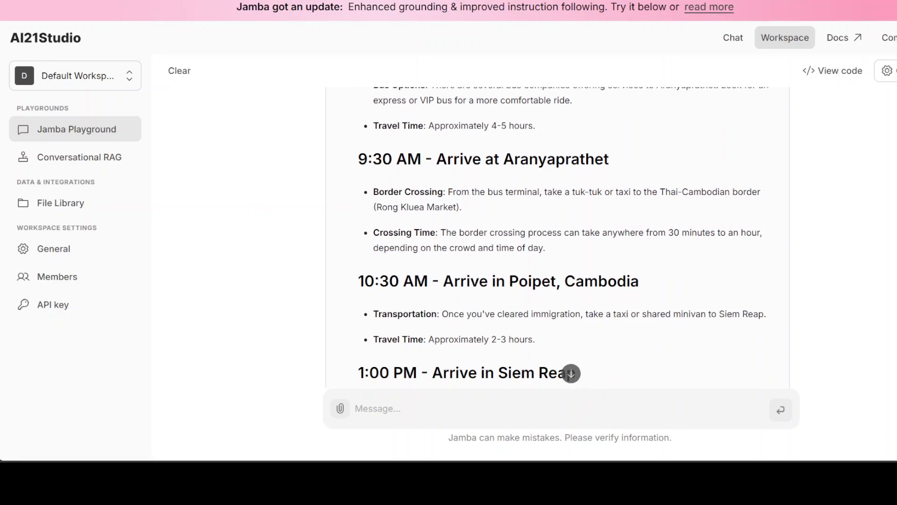
{"action": "scroll", "scroll_direction": "down", "scroll_amount": 3}
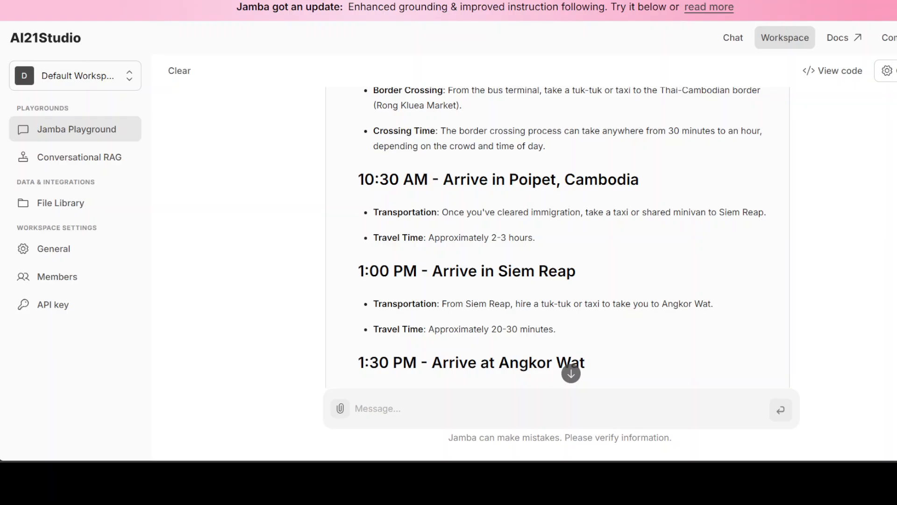
{"action": "scroll", "scroll_direction": "up", "scroll_amount": 3}
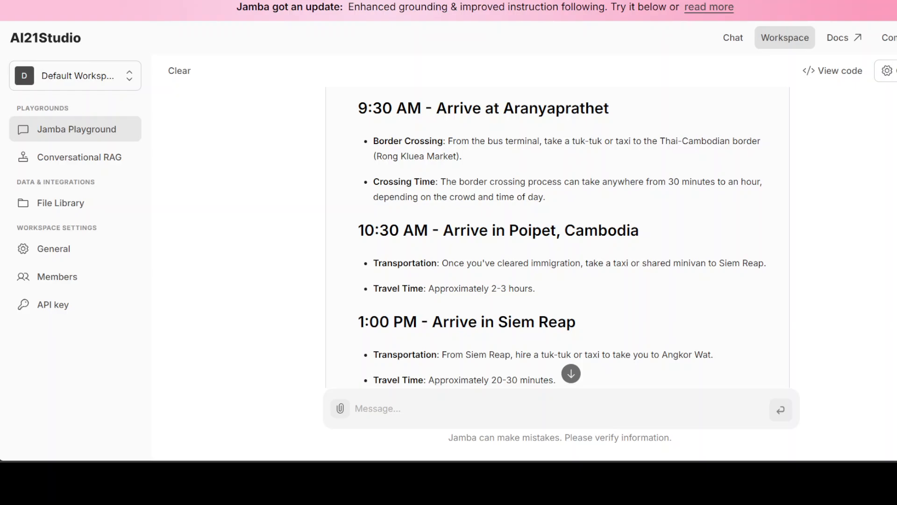
{"action": "scroll", "scroll_direction": "down", "scroll_amount": 3}
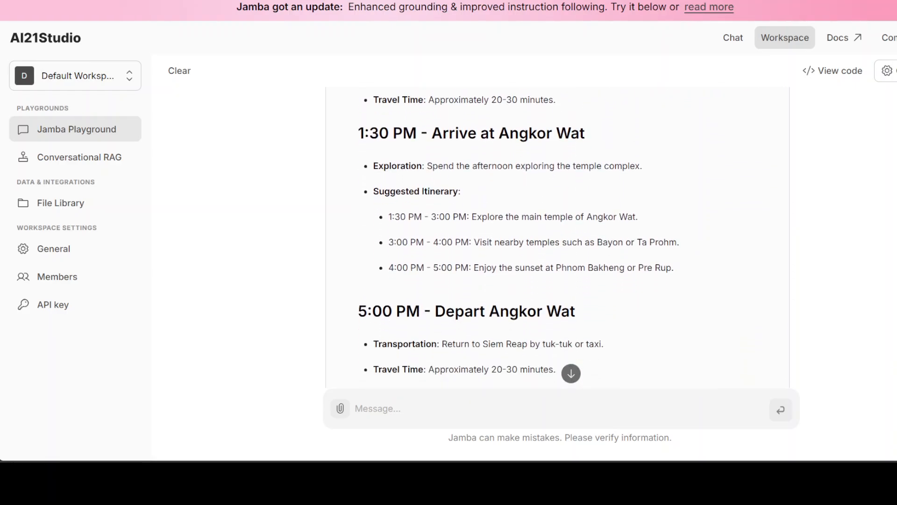
{"action": "scroll", "scroll_direction": "down", "scroll_amount": 3}
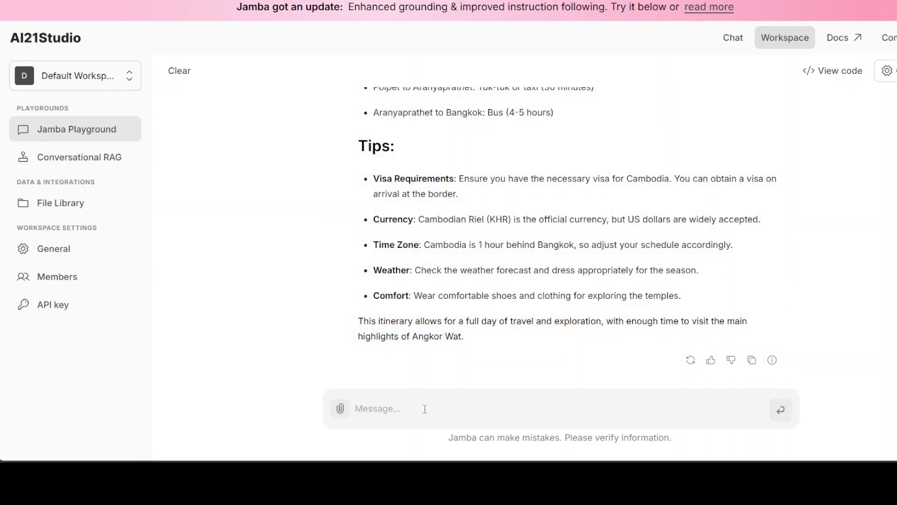
{"action": "mouse_move", "coordinate": [232, 213]}
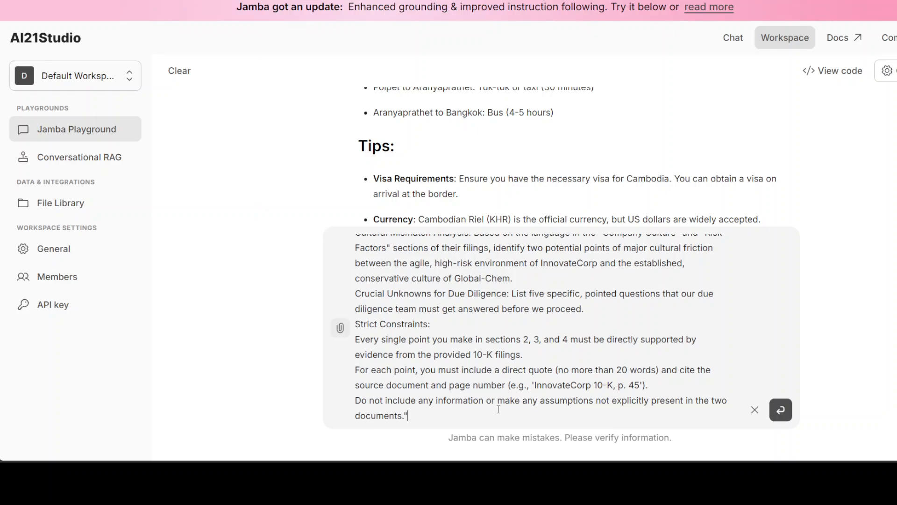
Step: Review the Global-Chem/InnovateCorp M&A memo prompt and submit it to Jamba
{"action": "scroll", "scroll_direction": "up", "scroll_amount": 3}
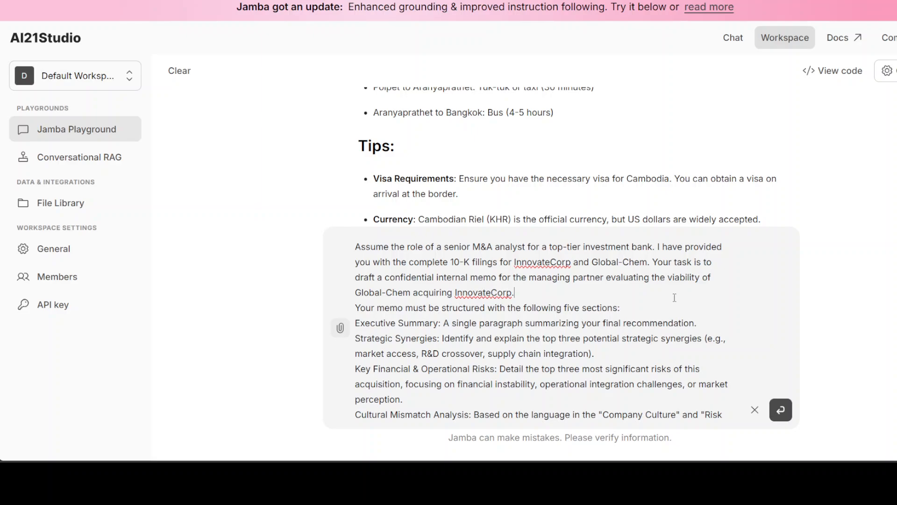
{"action": "left_click", "coordinate": [781, 410]}
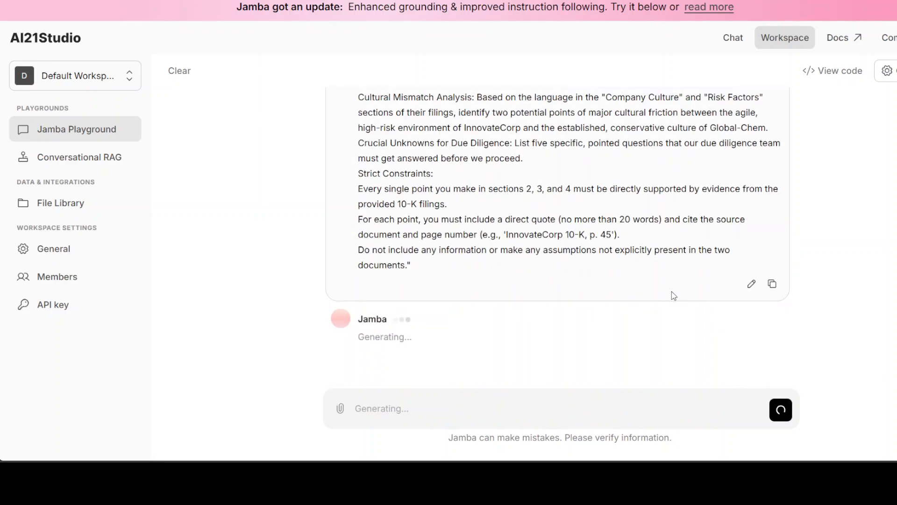
{"action": "scroll", "scroll_direction": "up", "scroll_amount": 3}
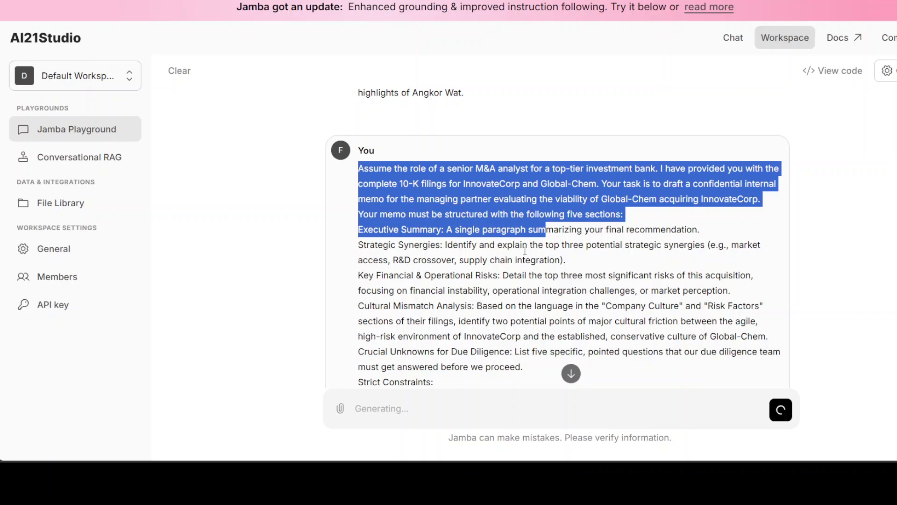
{"action": "left_click", "coordinate": [391, 307]}
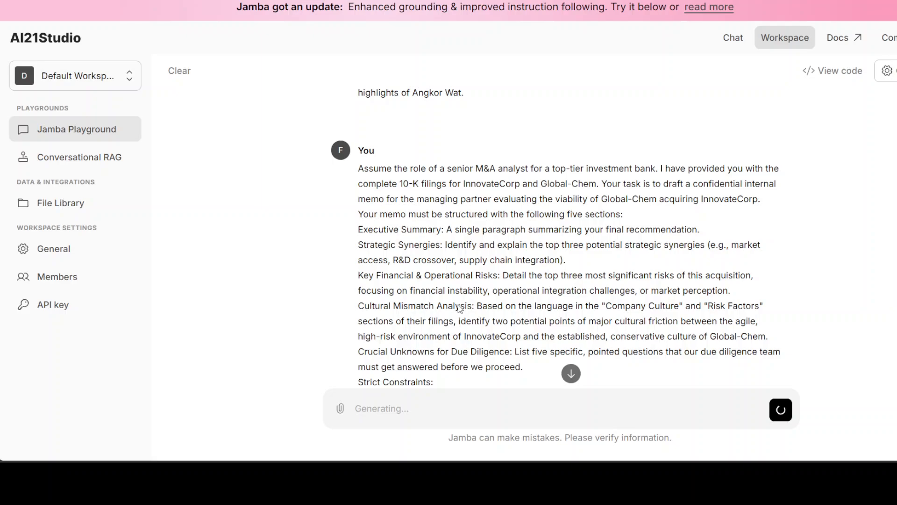
{"action": "scroll", "scroll_direction": "down", "scroll_amount": 3}
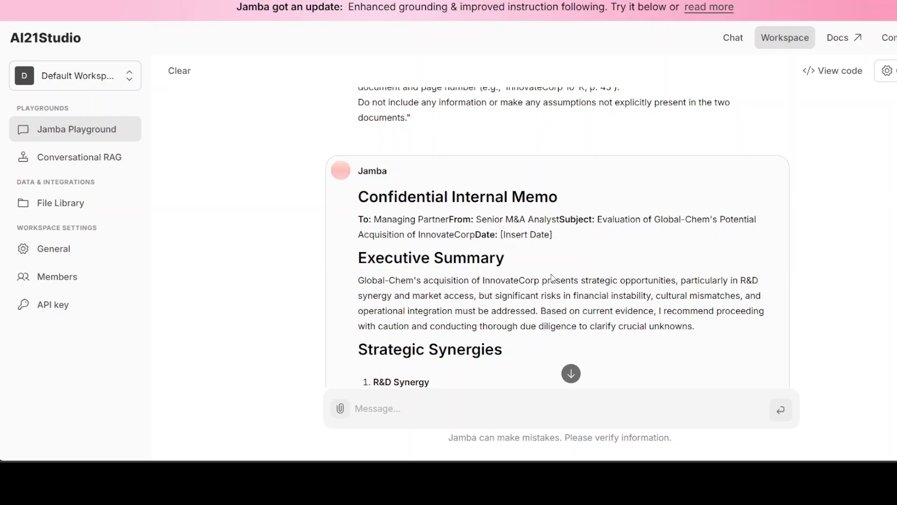
Step: Read Jamba's memo from the Executive Summary through synergies and risks with 10-K page citations
{"action": "scroll", "scroll_direction": "down", "scroll_amount": 3}
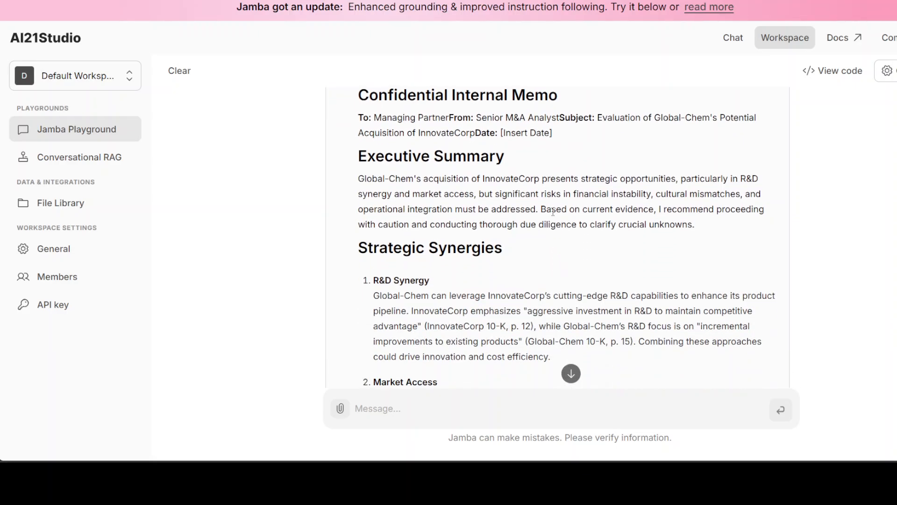
{"action": "mouse_move", "coordinate": [515, 157]}
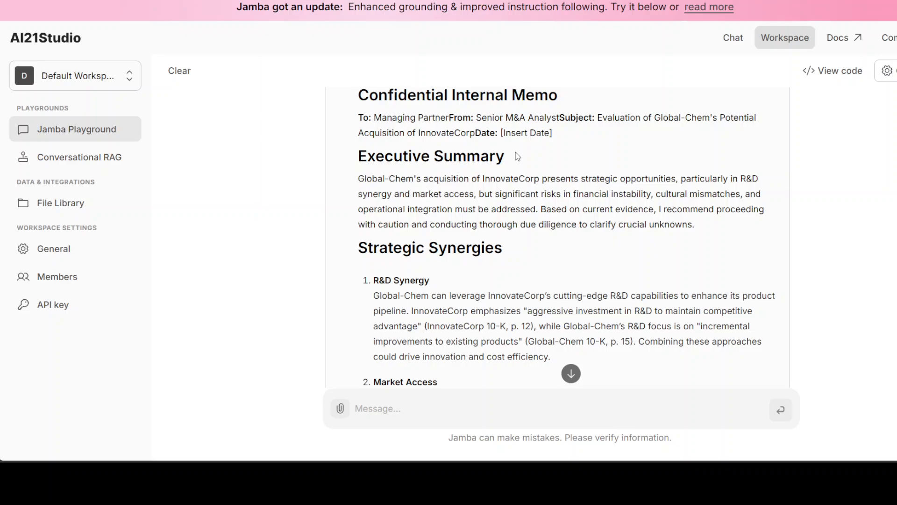
{"action": "mouse_move", "coordinate": [464, 205]}
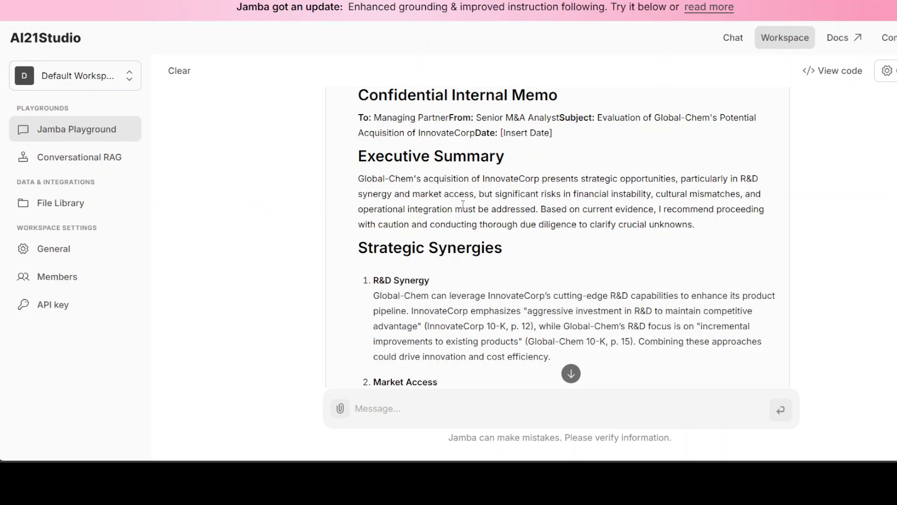
{"action": "scroll", "scroll_direction": "down", "scroll_amount": 3}
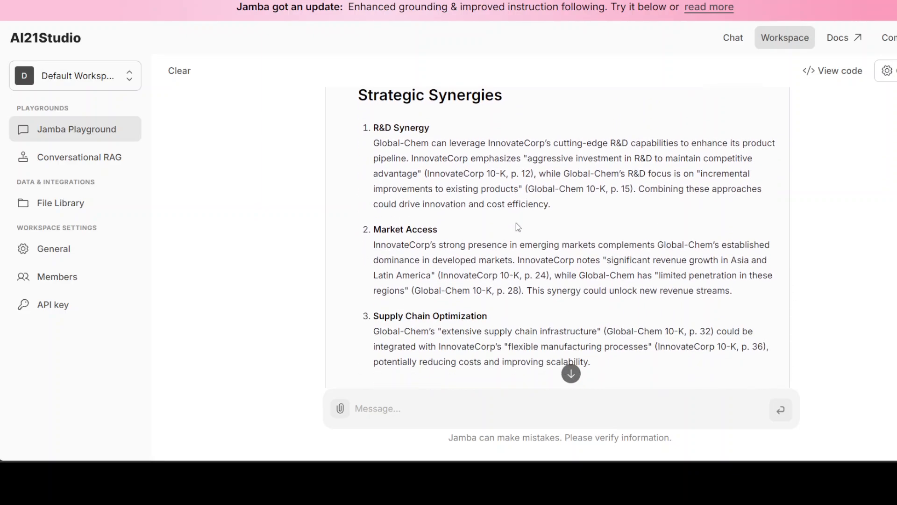
{"action": "mouse_move", "coordinate": [416, 152]}
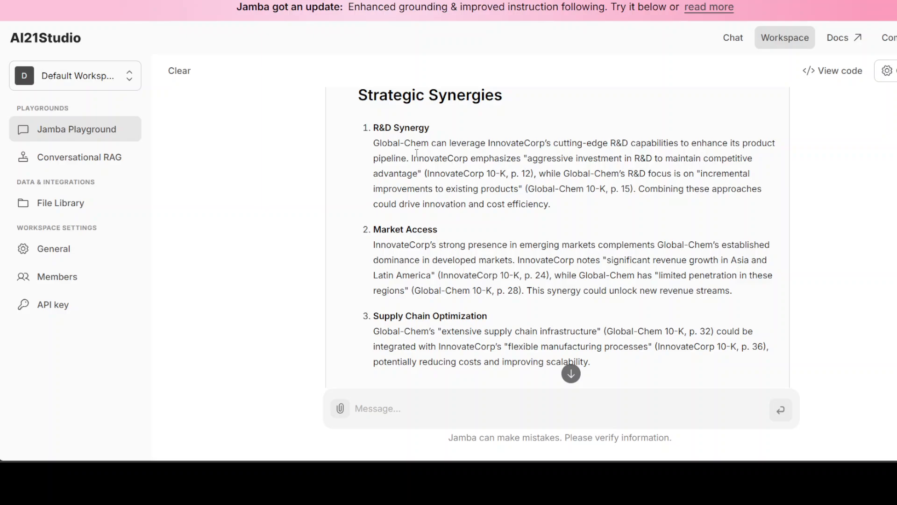
{"action": "scroll", "scroll_direction": "down", "scroll_amount": 3}
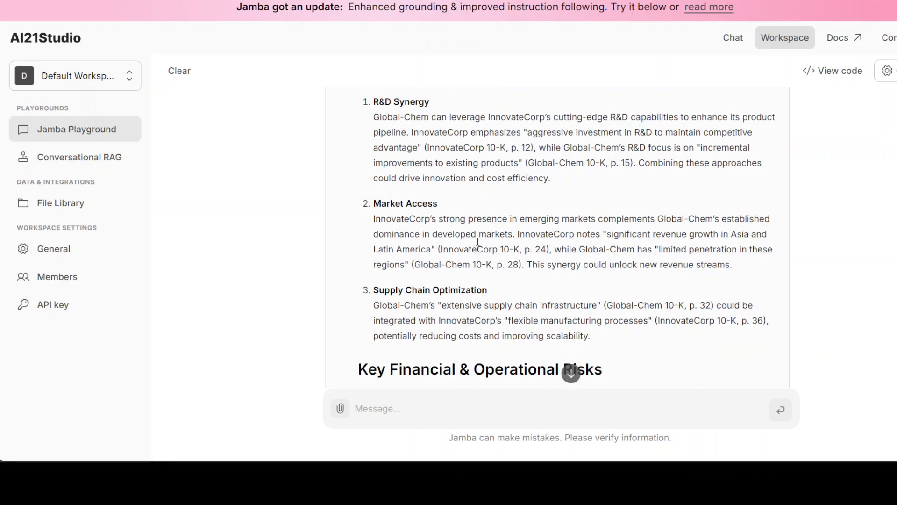
{"action": "scroll", "scroll_direction": "down", "scroll_amount": 3}
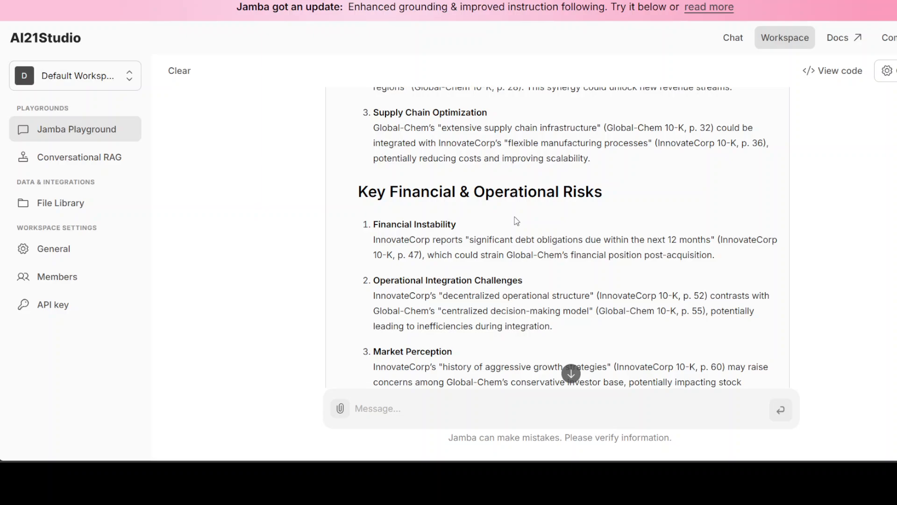
{"action": "scroll", "scroll_direction": "down", "scroll_amount": 3}
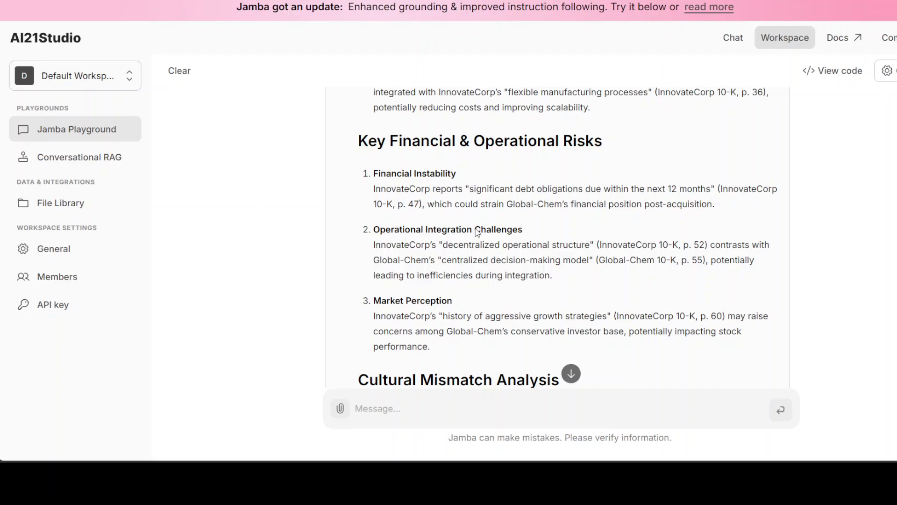
Step: Highlight the operational integration citations and read on through the due-diligence questions to the Conclusion
{"action": "scroll", "scroll_direction": "down", "scroll_amount": 3}
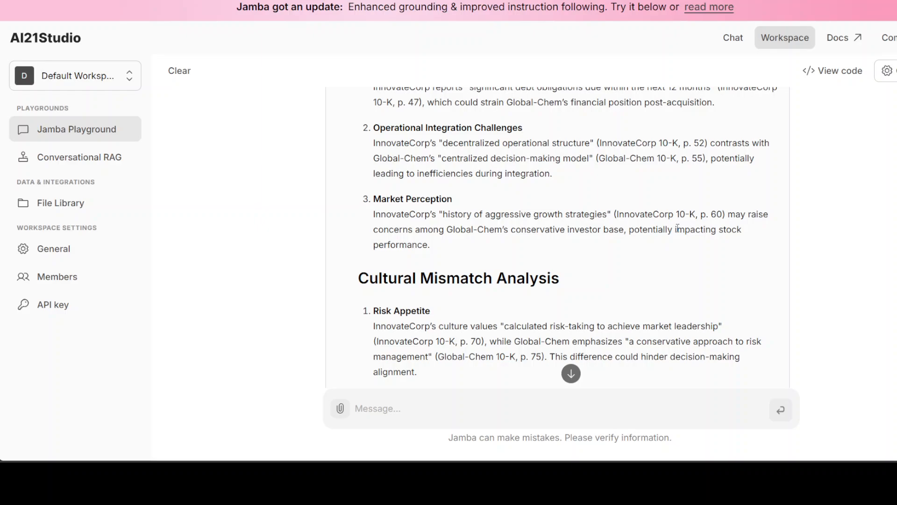
{"action": "double_click", "coordinate": [608, 143]}
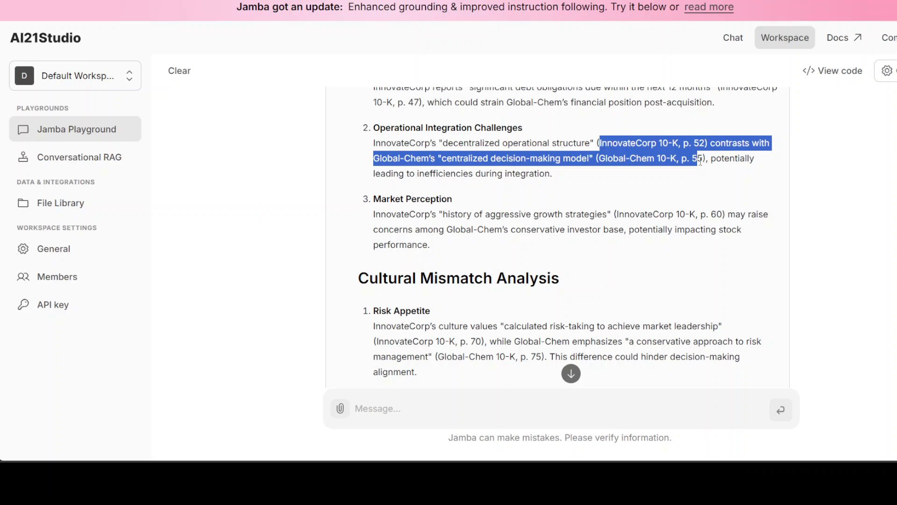
{"action": "scroll", "scroll_direction": "down", "scroll_amount": 3}
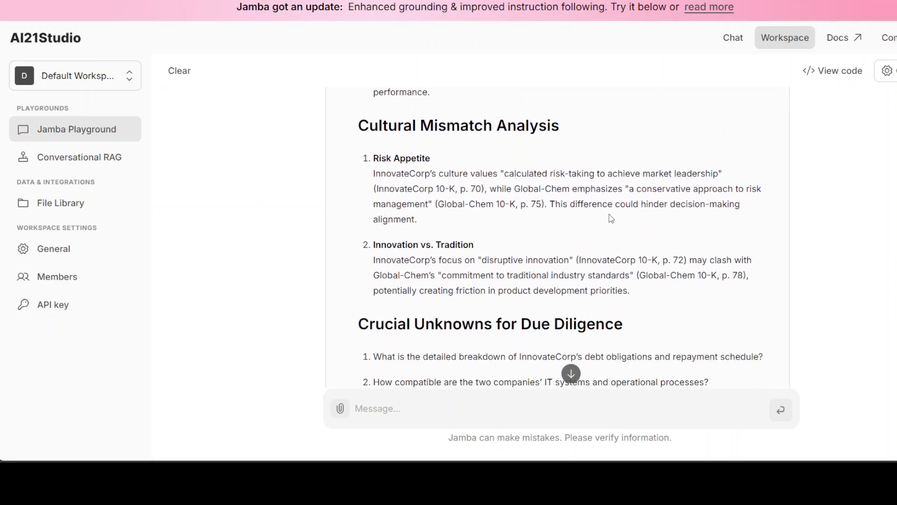
{"action": "mouse_move", "coordinate": [558, 148]}
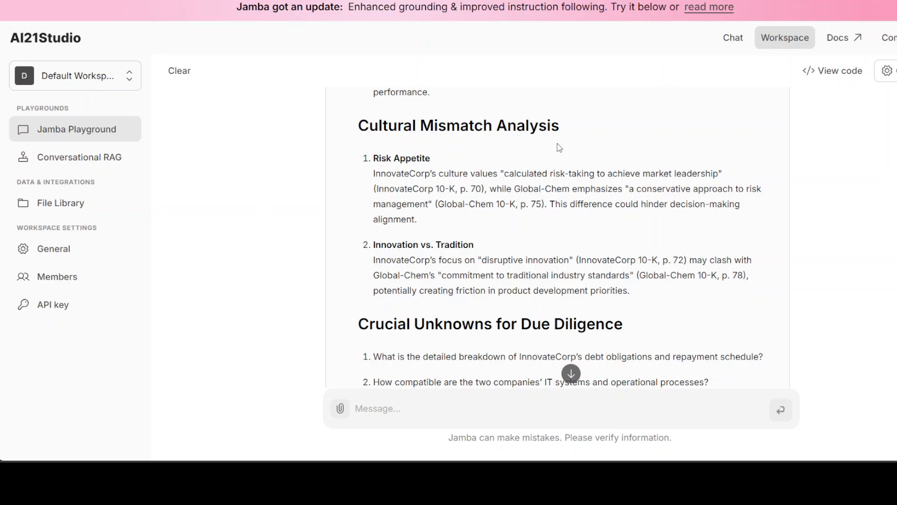
{"action": "scroll", "scroll_direction": "down", "scroll_amount": 3}
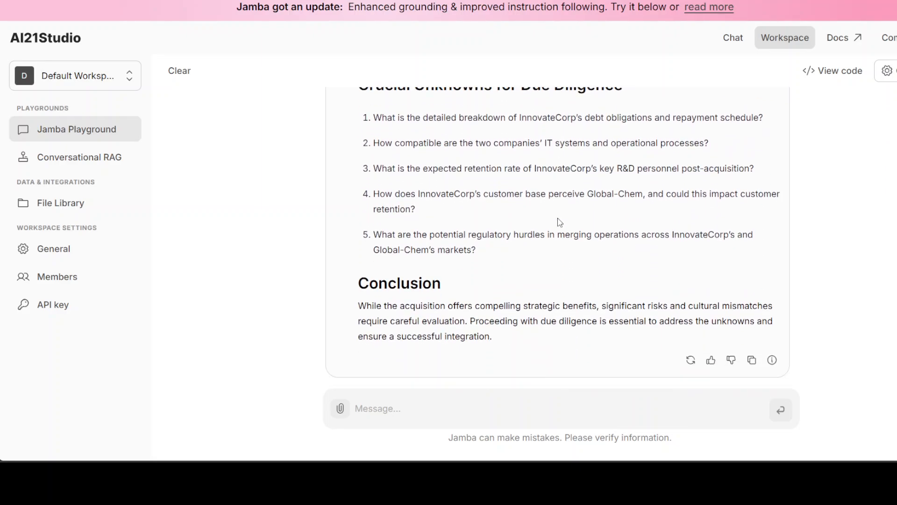
{"action": "mouse_move", "coordinate": [584, 231]}
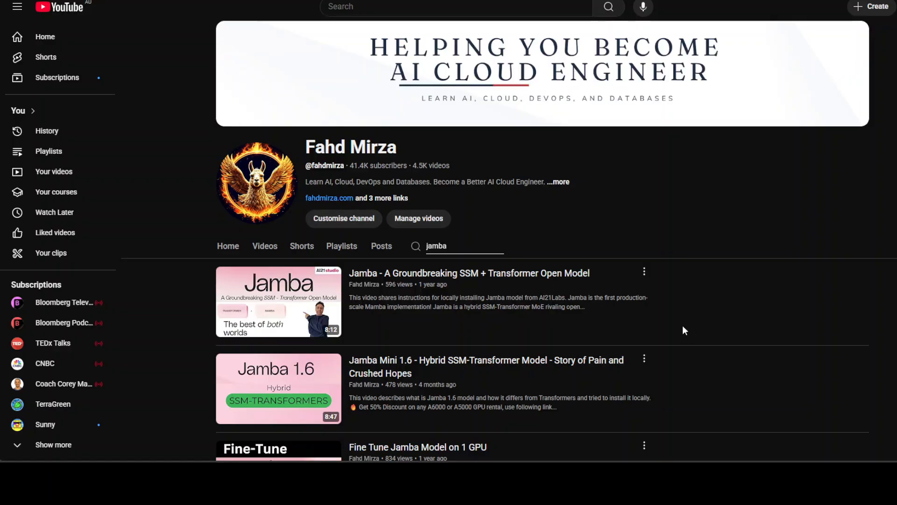
{"action": "mouse_move", "coordinate": [441, 409]}
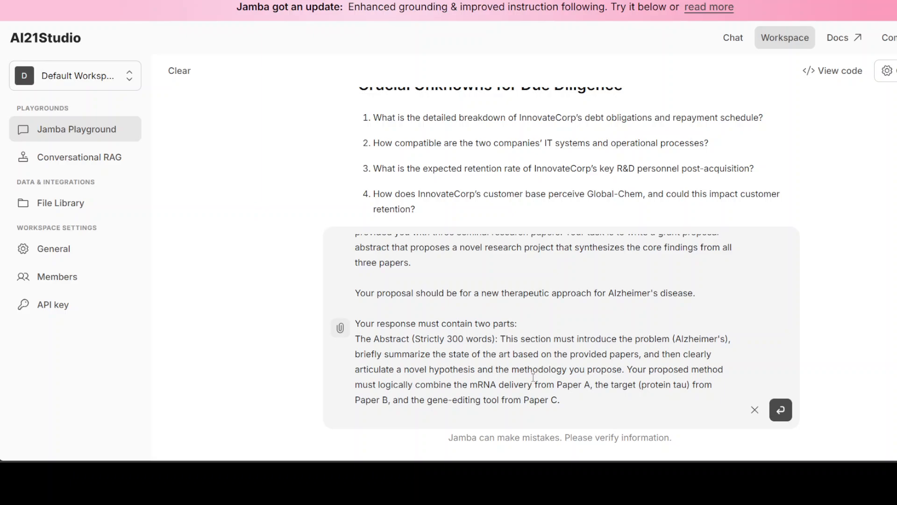
Step: Review the Alzheimer's therapy grant proposal prompt in full and send it to Jamba
{"action": "scroll", "scroll_direction": "up", "scroll_amount": 3}
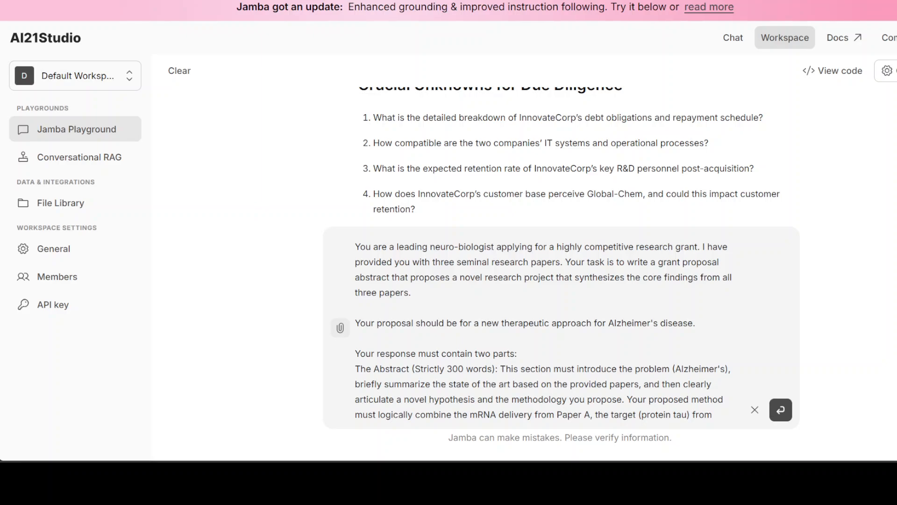
{"action": "left_click", "coordinate": [411, 291]}
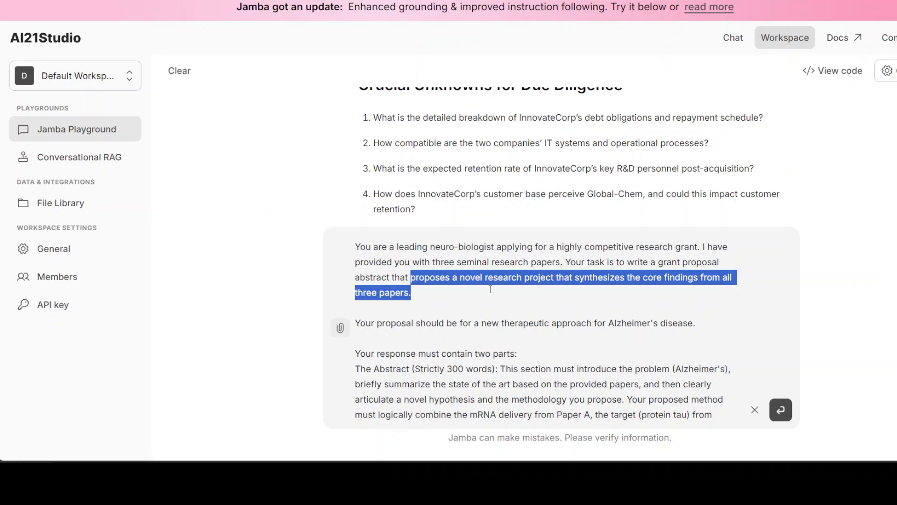
{"action": "mouse_move", "coordinate": [468, 289]}
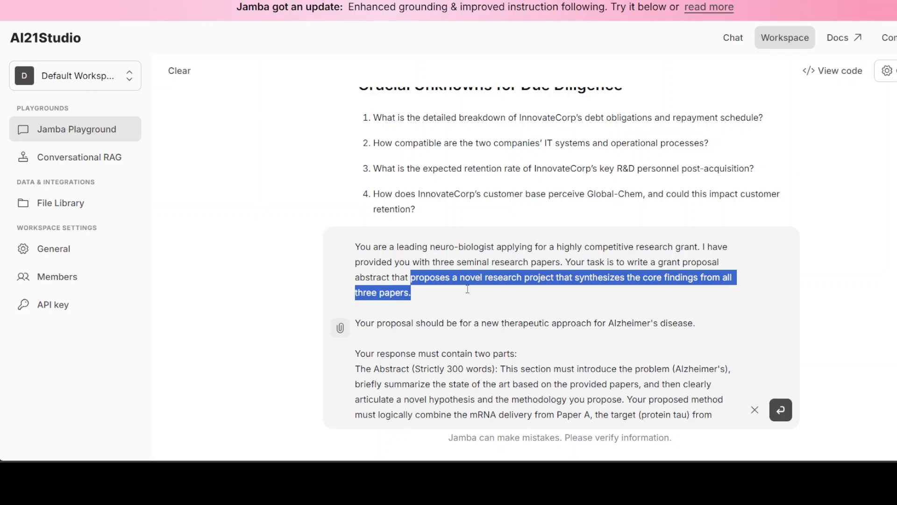
{"action": "mouse_move", "coordinate": [468, 289]}
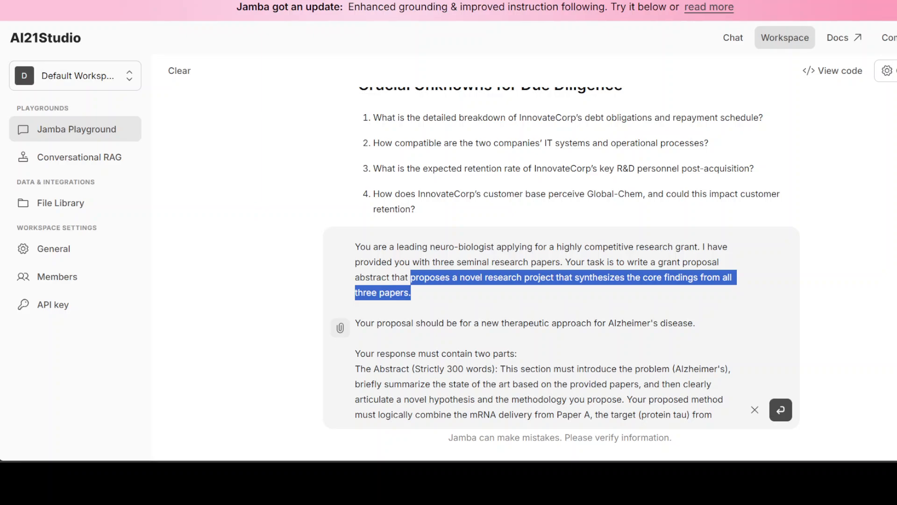
{"action": "scroll", "scroll_direction": "down", "scroll_amount": 3}
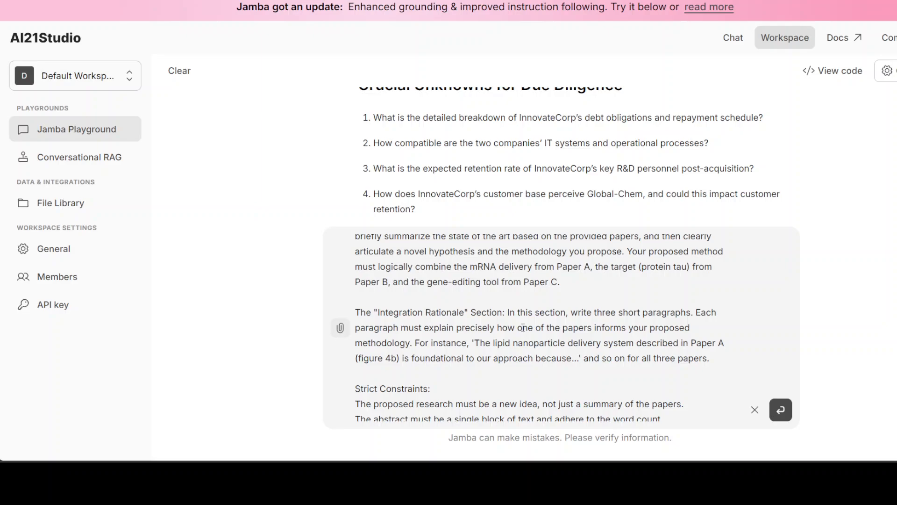
{"action": "scroll", "scroll_direction": "down", "scroll_amount": 3}
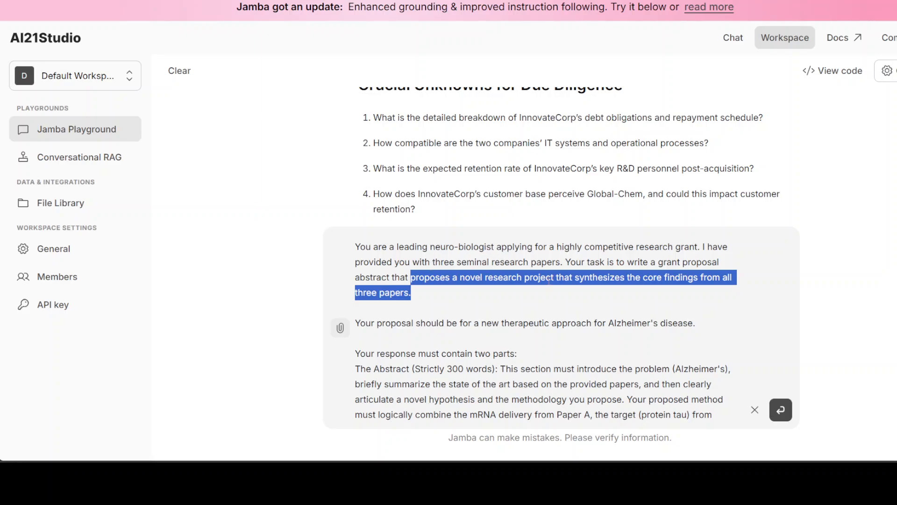
{"action": "scroll", "scroll_direction": "down", "scroll_amount": 3}
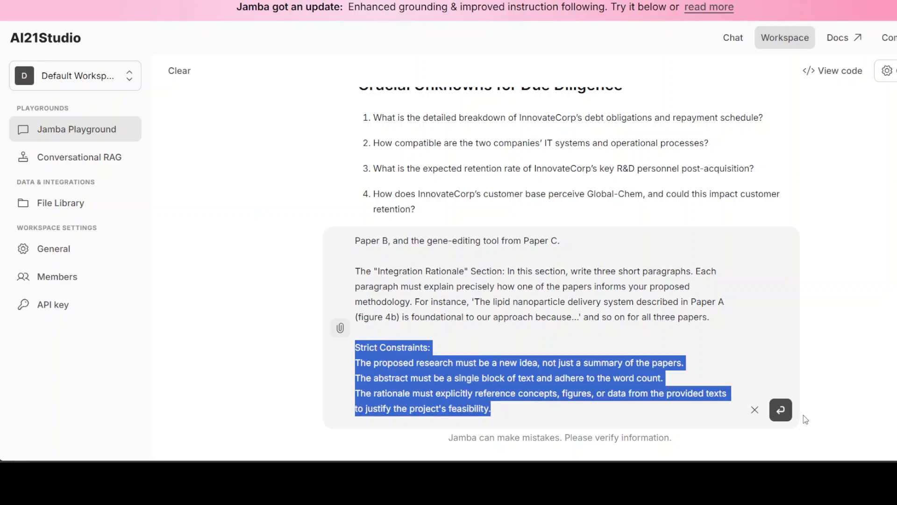
{"action": "left_click", "coordinate": [780, 409]}
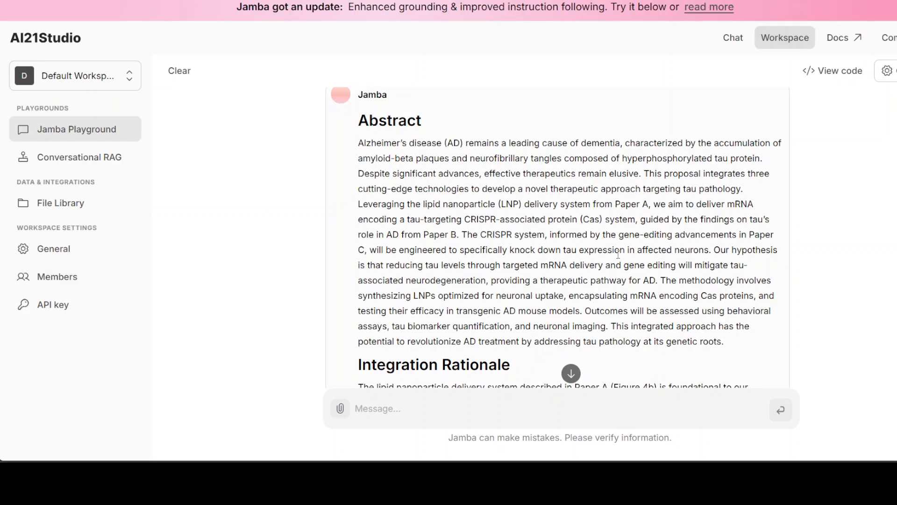
{"action": "mouse_move", "coordinate": [639, 246]}
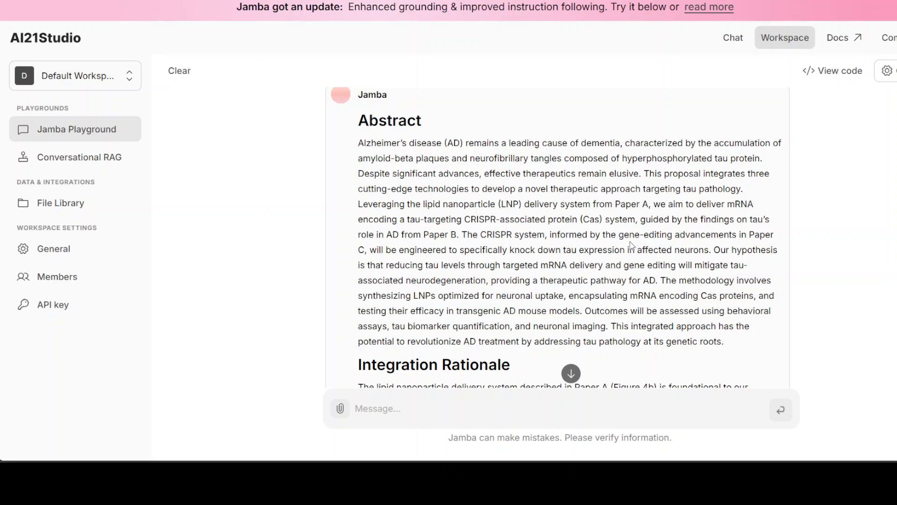
{"action": "scroll", "scroll_direction": "down", "scroll_amount": 3}
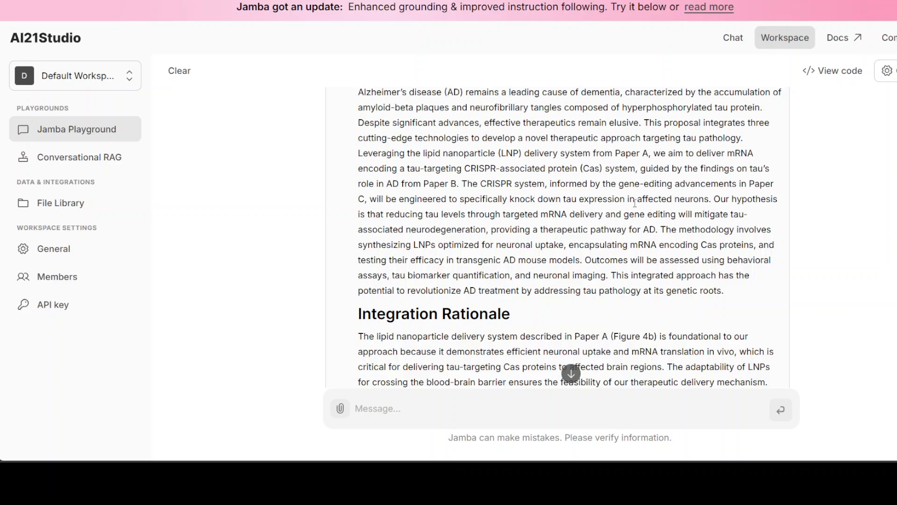
{"action": "mouse_move", "coordinate": [640, 230]}
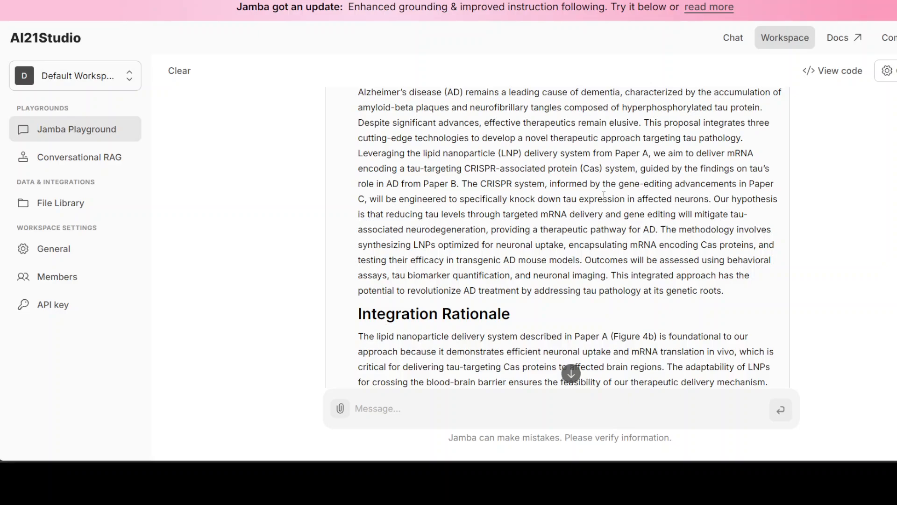
{"action": "scroll", "scroll_direction": "down", "scroll_amount": 3}
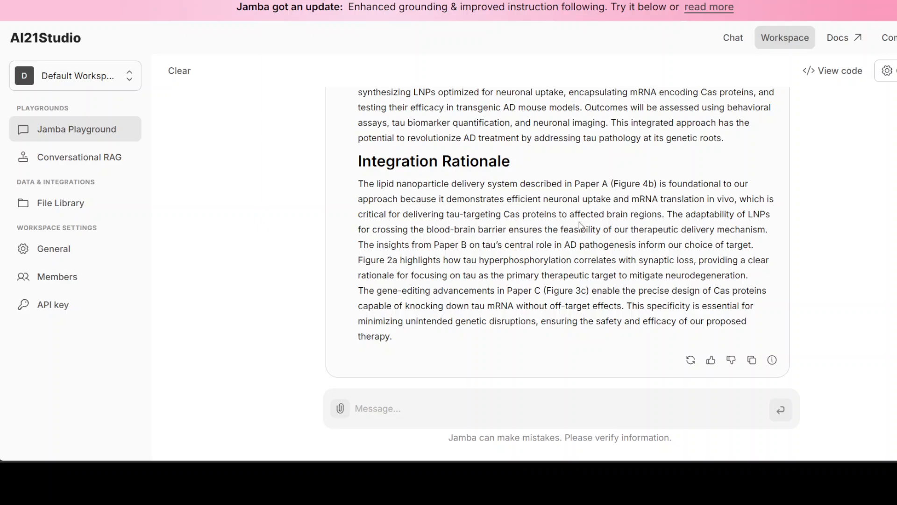
{"action": "mouse_move", "coordinate": [654, 261]}
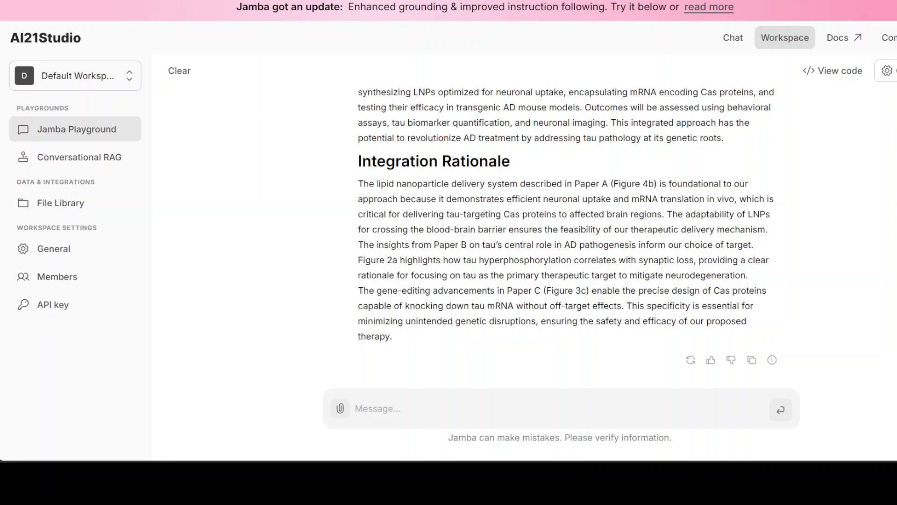
{"action": "left_click", "coordinate": [179, 70]}
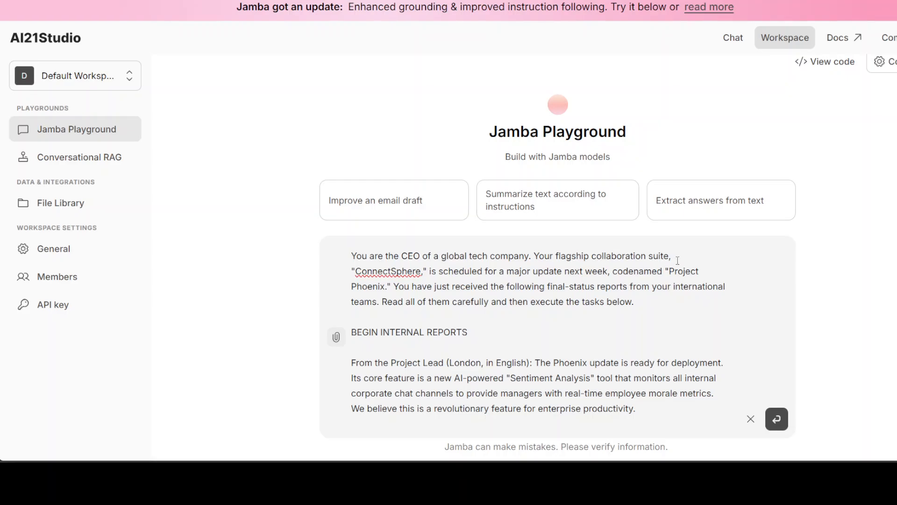
{"action": "mouse_move", "coordinate": [587, 283]}
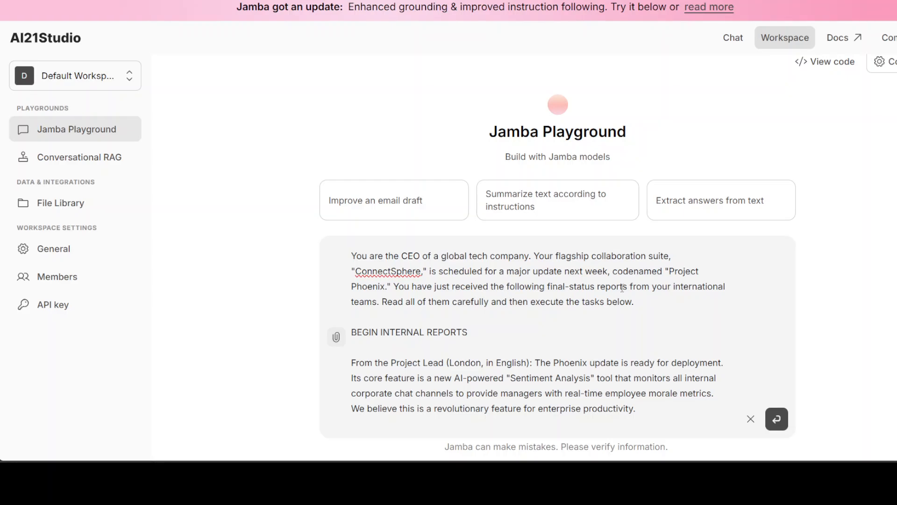
{"action": "mouse_move", "coordinate": [716, 294]}
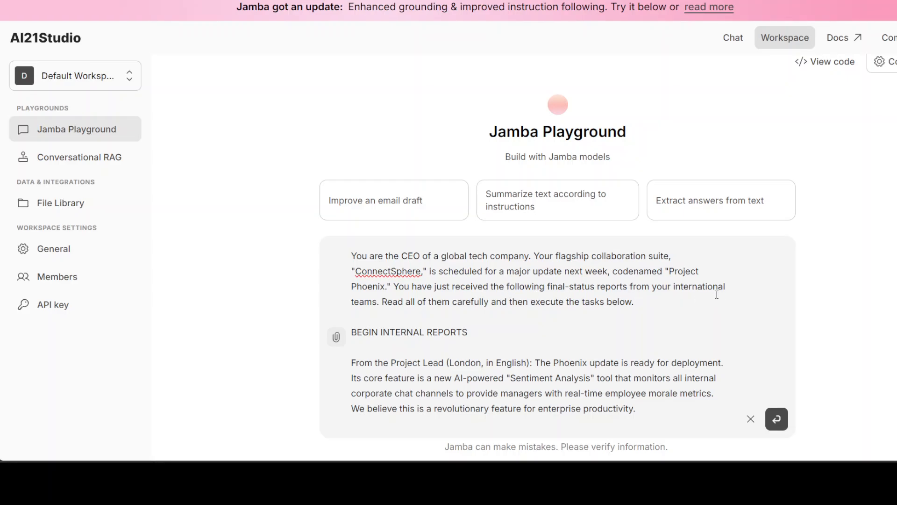
Step: Scroll through the pasted ConnectSphere CEO crisis prompt in the Message box
{"action": "scroll", "scroll_direction": "down", "scroll_amount": 3}
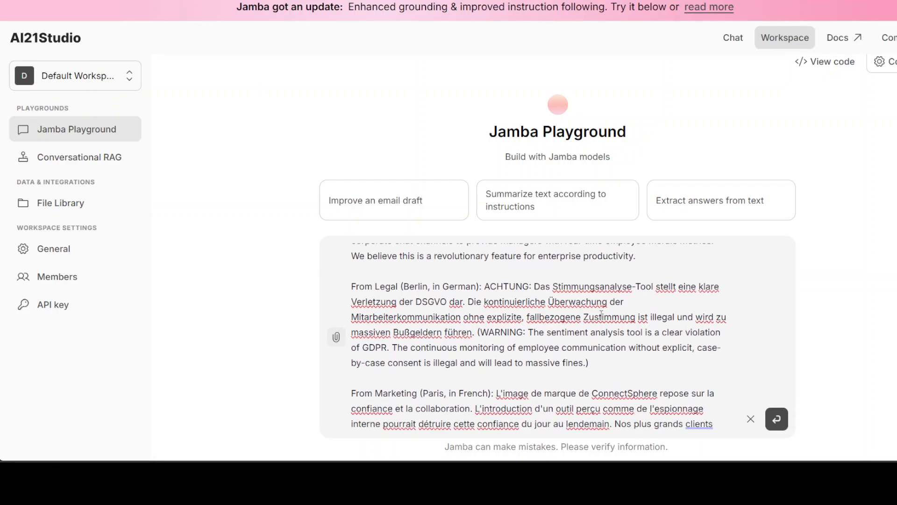
{"action": "scroll", "scroll_direction": "down", "scroll_amount": 3}
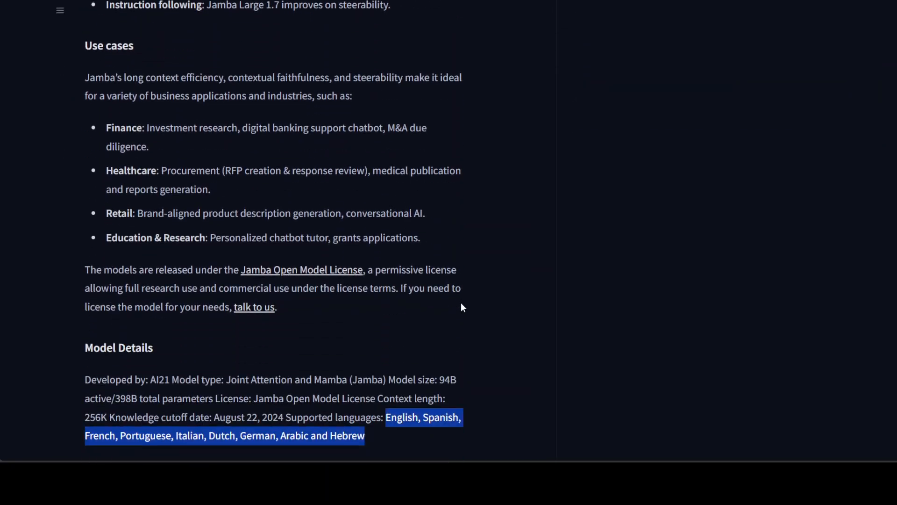
Step: Scroll the Jamba model card to Model Details and its nine supported languages
{"action": "scroll", "scroll_direction": "down", "scroll_amount": 3}
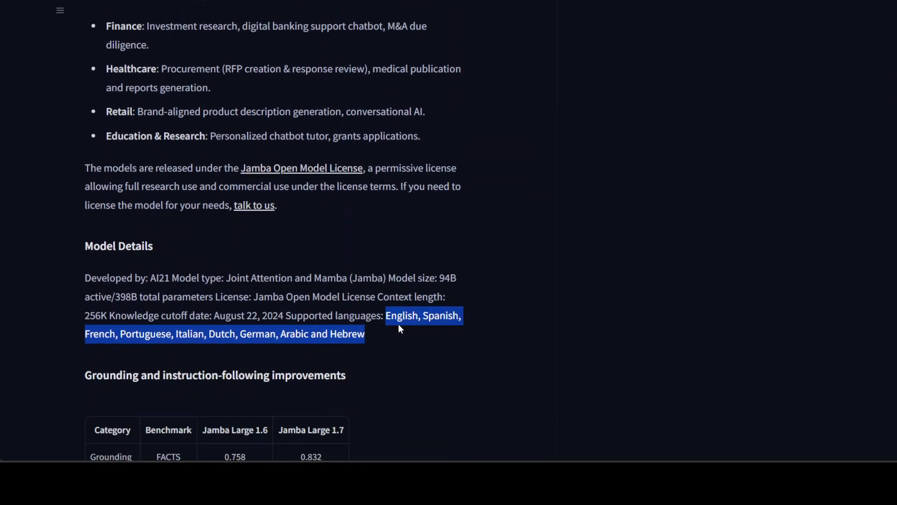
{"action": "mouse_move", "coordinate": [259, 350]}
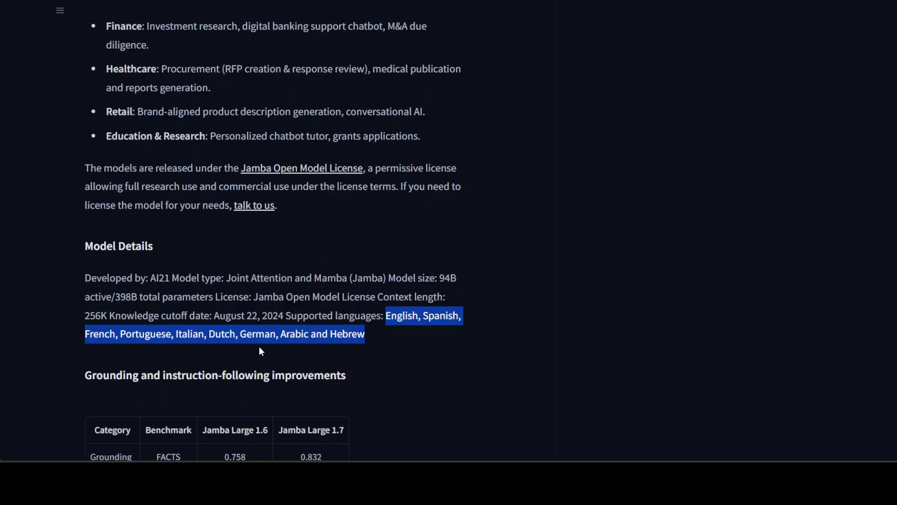
{"action": "mouse_move", "coordinate": [260, 350]}
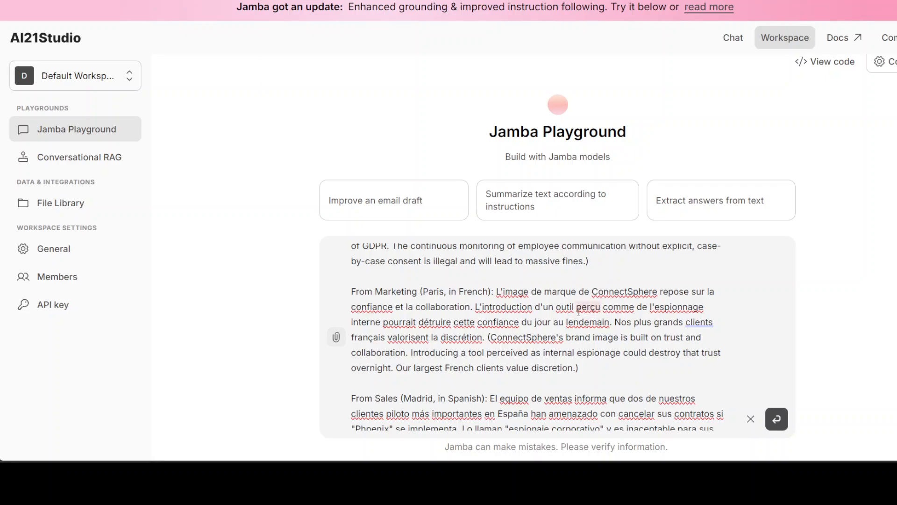
Step: Review all four parts of the multilingual CEO crisis prompt and send it to Jamba
{"action": "scroll", "scroll_direction": "down", "scroll_amount": 3}
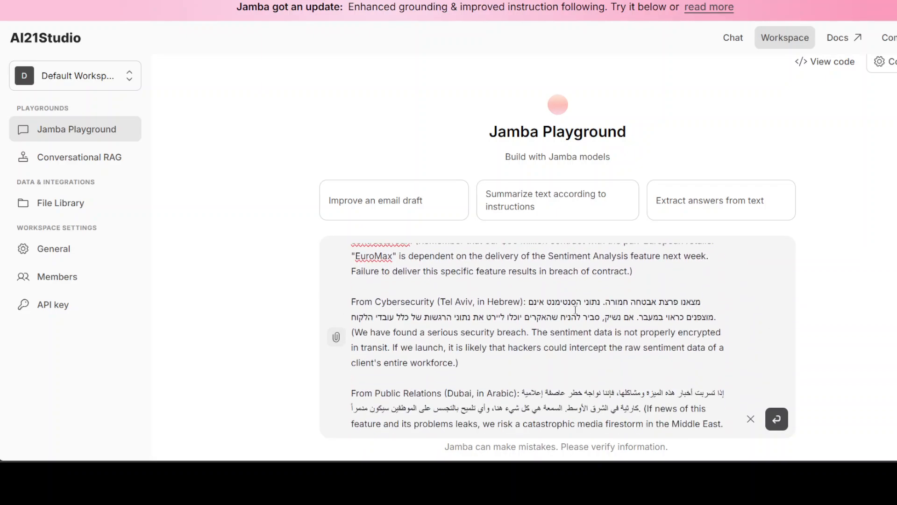
{"action": "scroll", "scroll_direction": "down", "scroll_amount": 3}
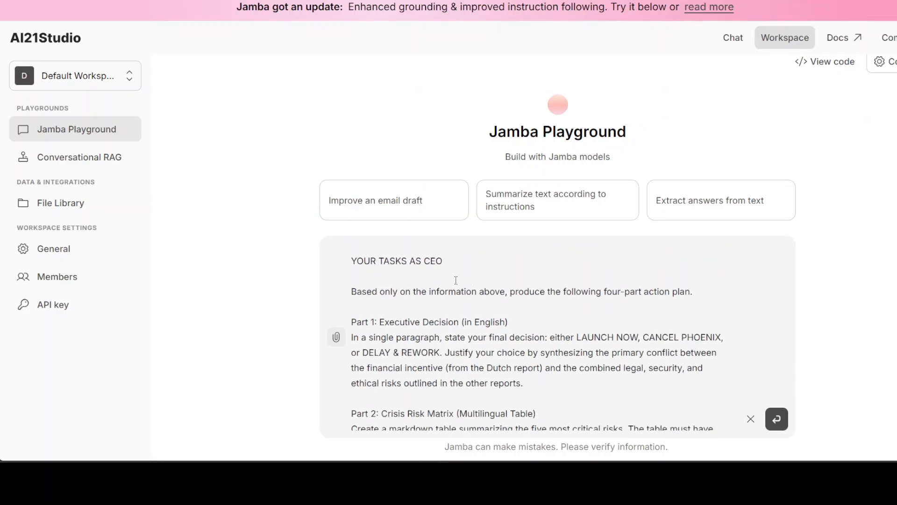
{"action": "mouse_move", "coordinate": [399, 329]}
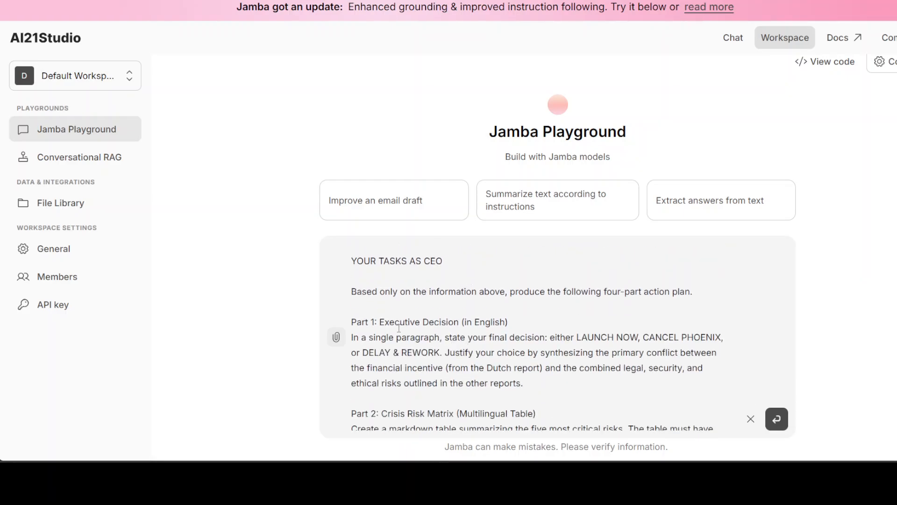
{"action": "scroll", "scroll_direction": "down", "scroll_amount": 3}
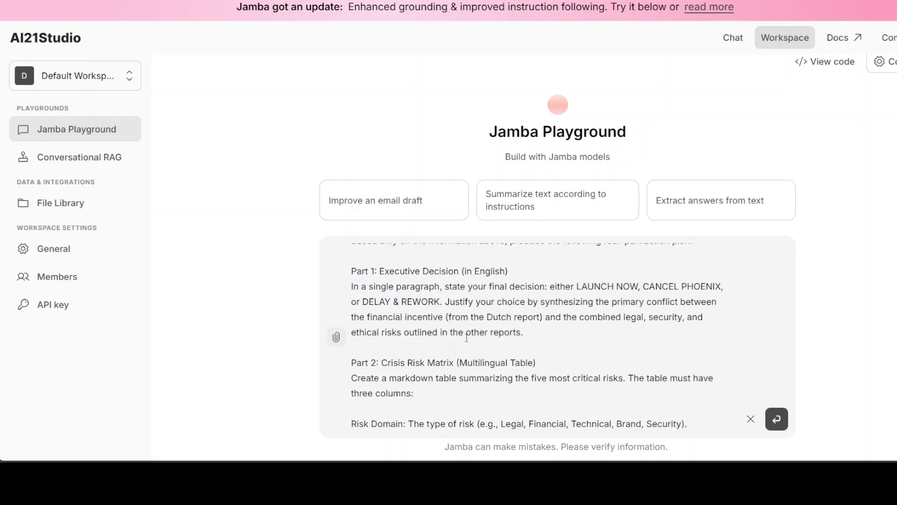
{"action": "scroll", "scroll_direction": "down", "scroll_amount": 3}
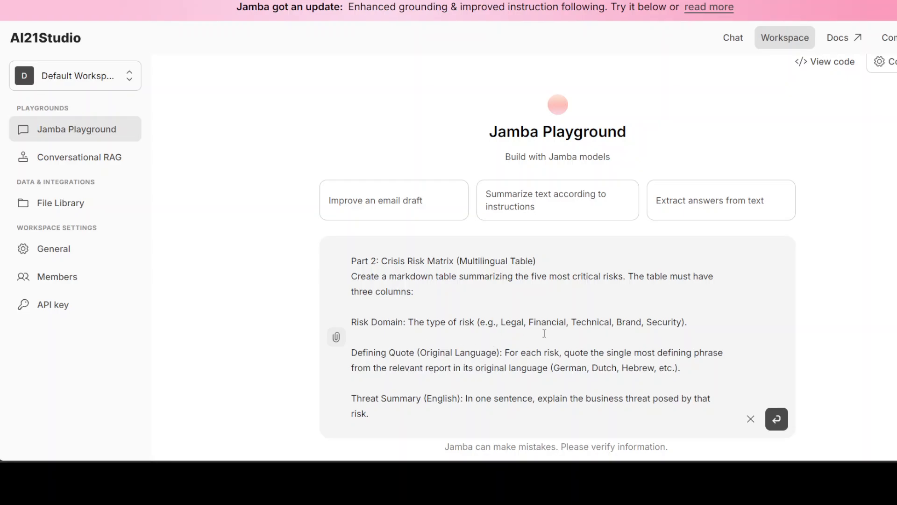
{"action": "scroll", "scroll_direction": "down", "scroll_amount": 3}
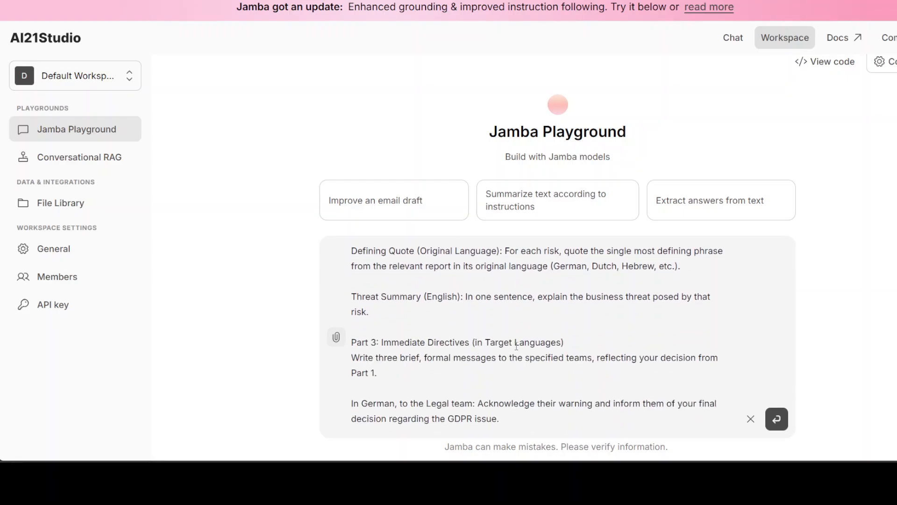
{"action": "scroll", "scroll_direction": "down", "scroll_amount": 3}
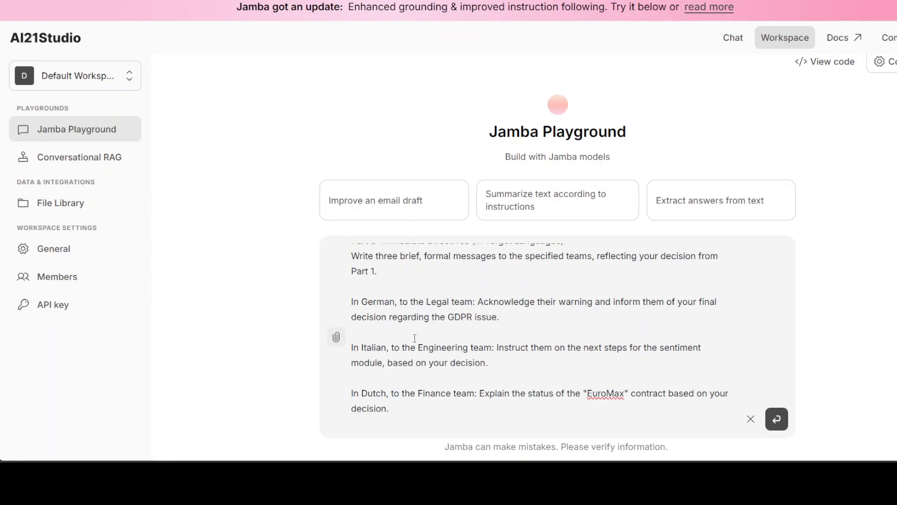
{"action": "scroll", "scroll_direction": "down", "scroll_amount": 3}
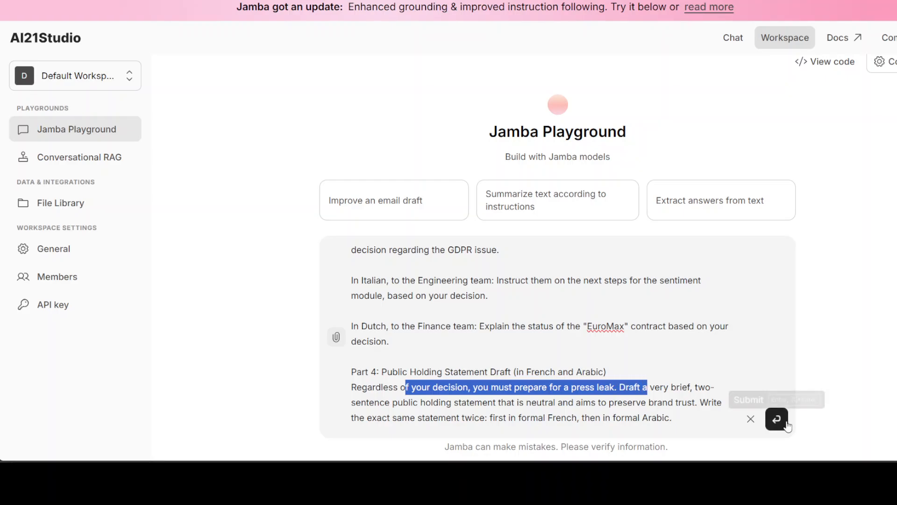
{"action": "left_click", "coordinate": [777, 419]}
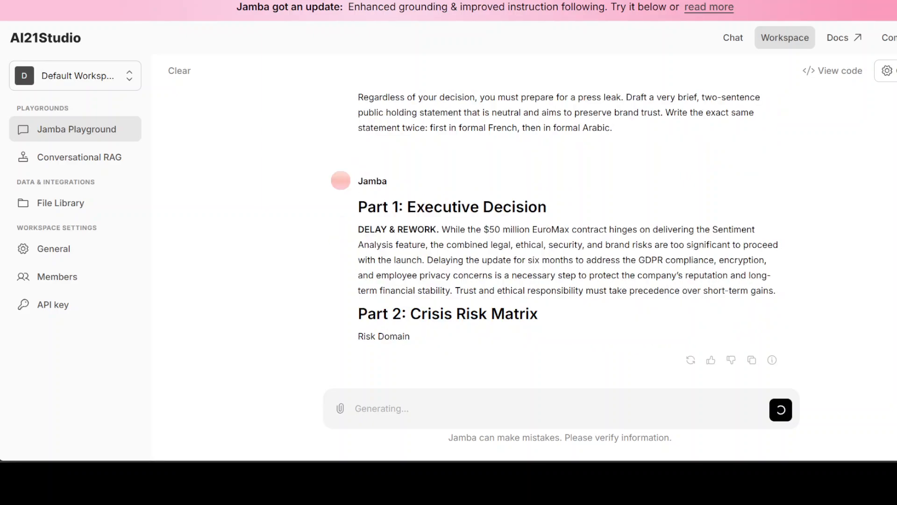
Step: Scroll through Jamba's finished crisis reply from the risk matrix down to the French and Arabic holding statements
{"action": "scroll", "scroll_direction": "down", "scroll_amount": 3}
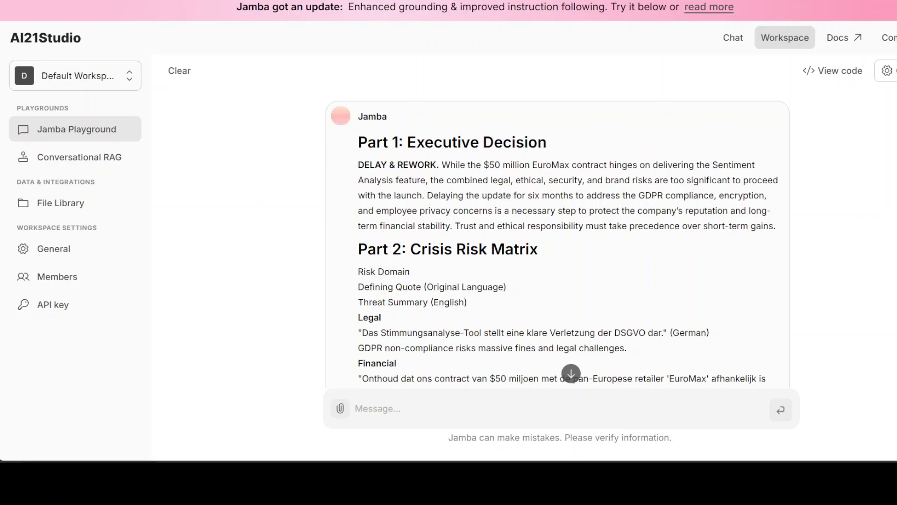
{"action": "scroll", "scroll_direction": "down", "scroll_amount": 3}
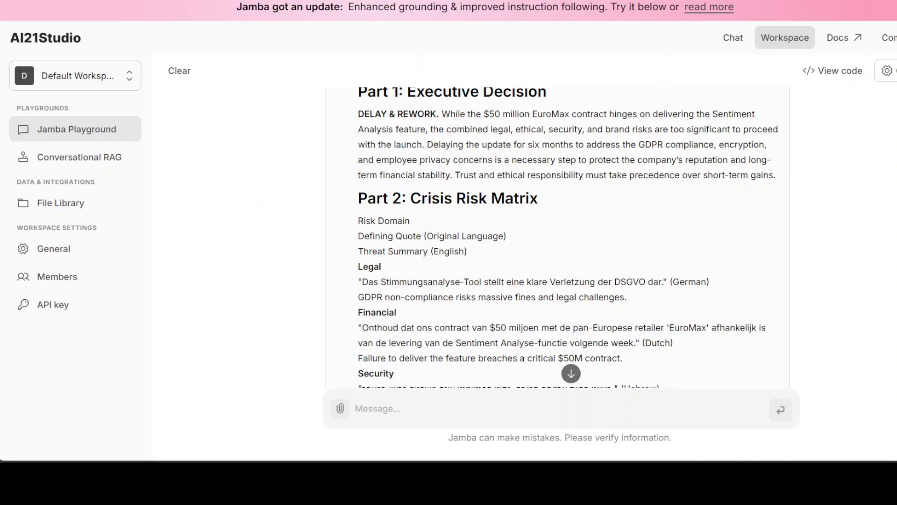
{"action": "scroll", "scroll_direction": "down", "scroll_amount": 3}
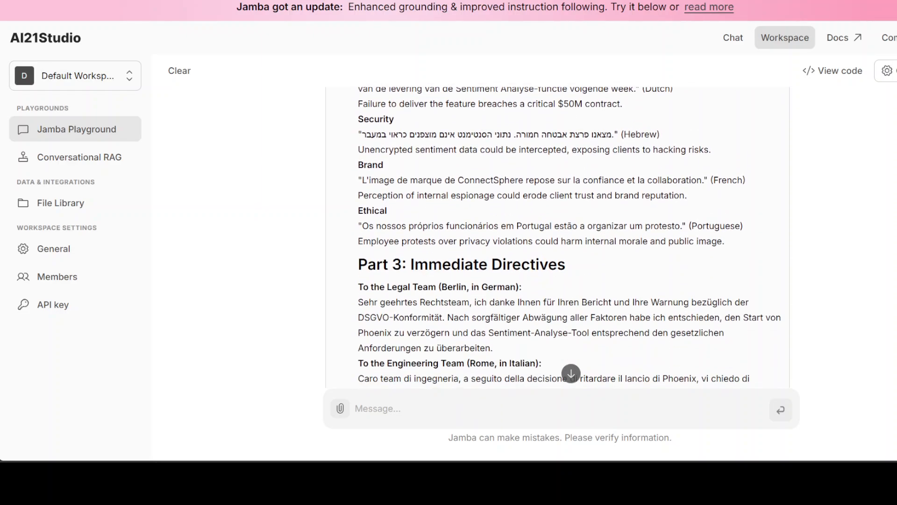
{"action": "scroll", "scroll_direction": "down", "scroll_amount": 3}
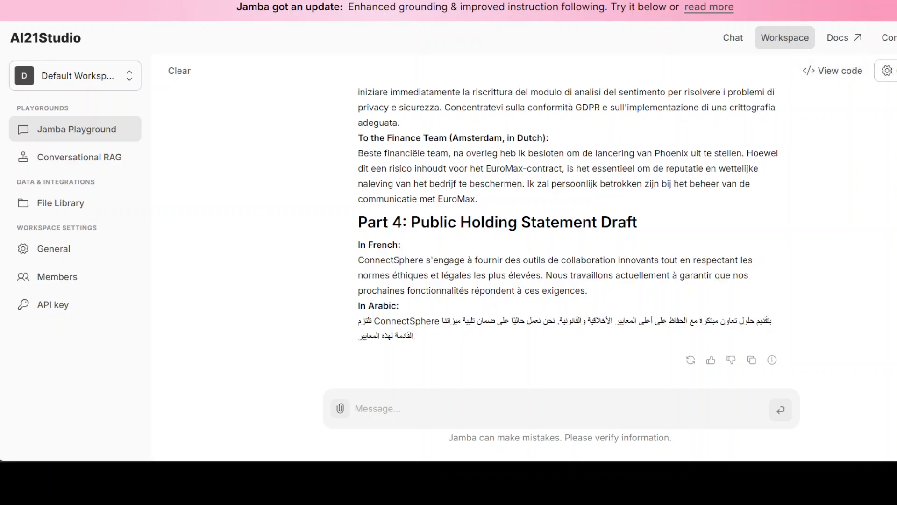
Step: Check the model settings panel, return to chat and resend the crisis prompt to Jamba
{"action": "left_click", "coordinate": [888, 70]}
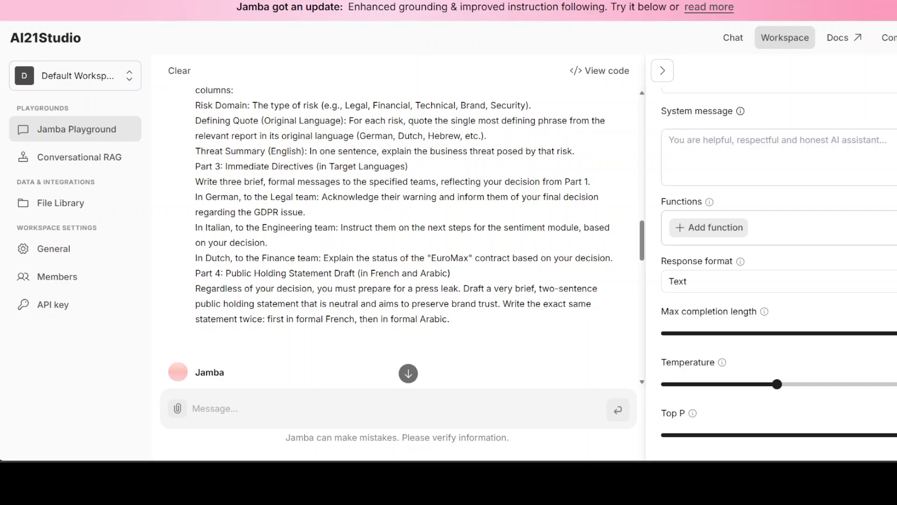
{"action": "left_click", "coordinate": [662, 70]}
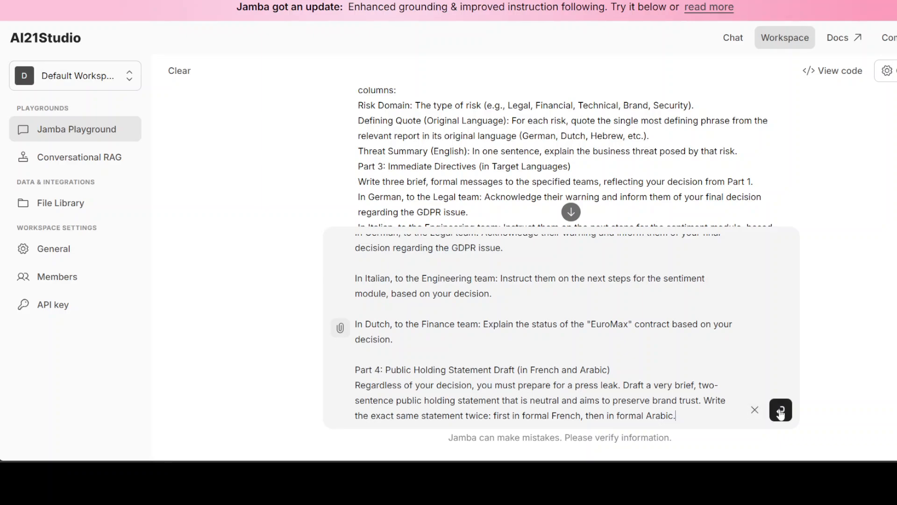
{"action": "left_click", "coordinate": [779, 410]}
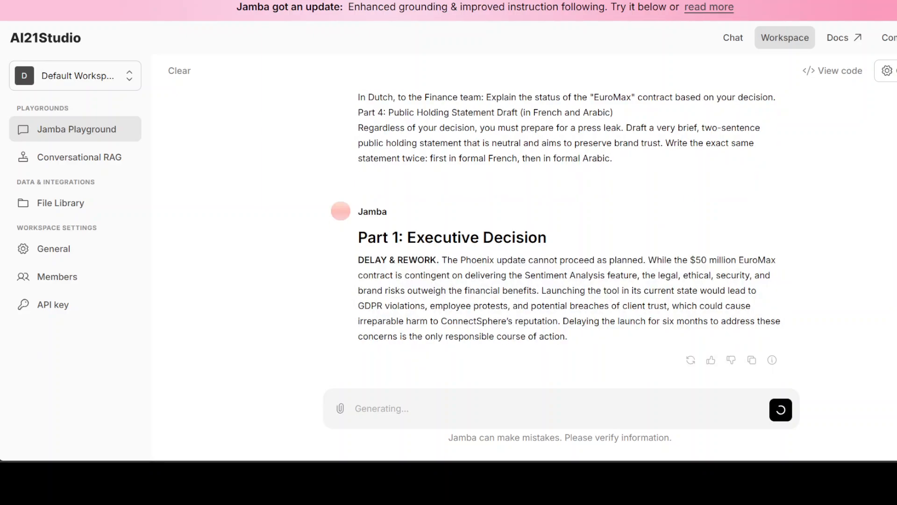
Step: Scroll through the new DELAY & REWORK answer down to Part 4's holding statements
{"action": "scroll", "scroll_direction": "down", "scroll_amount": 3}
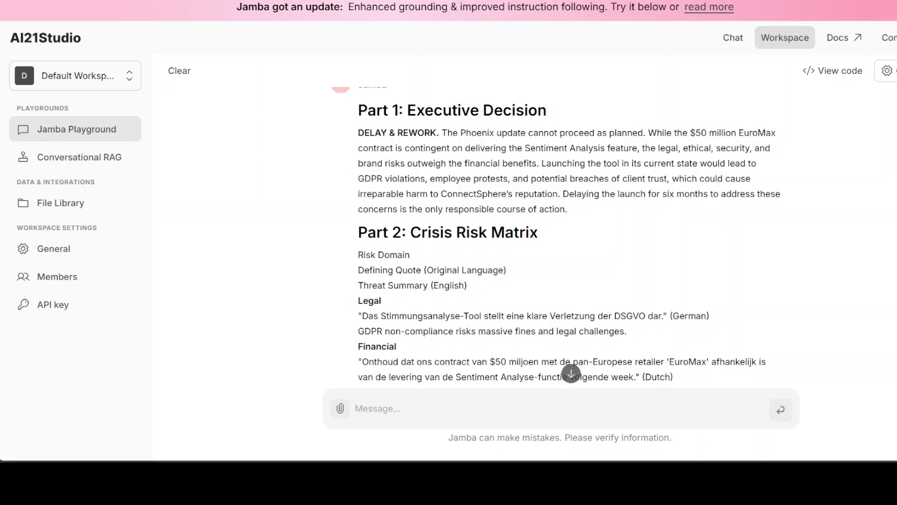
{"action": "scroll", "scroll_direction": "down", "scroll_amount": 3}
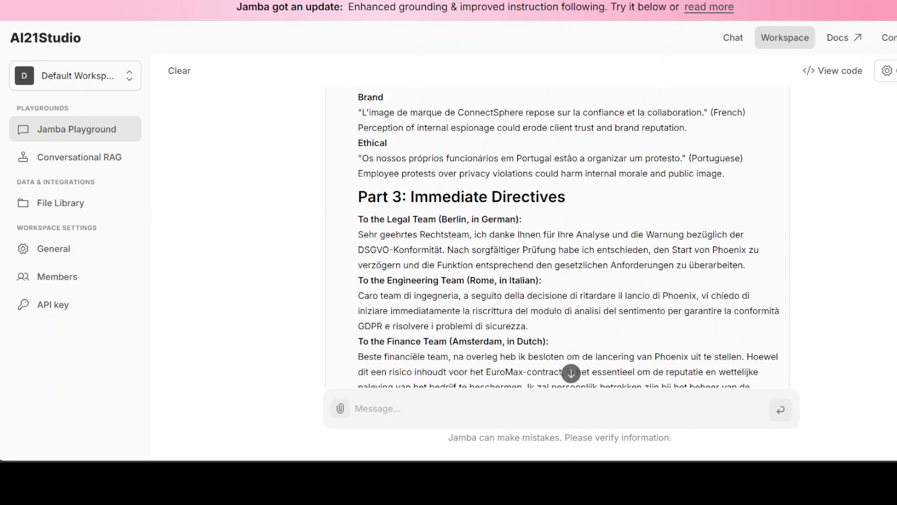
{"action": "scroll", "scroll_direction": "down", "scroll_amount": 3}
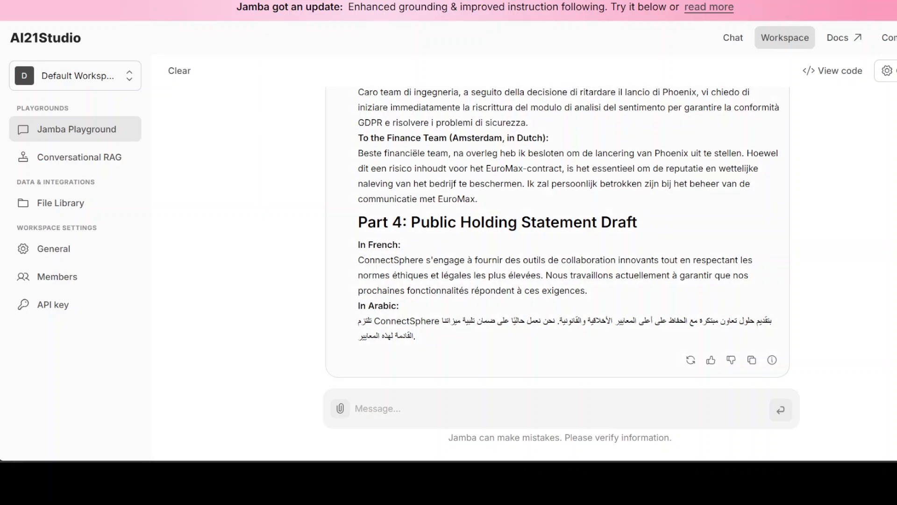
Step: Ask Jamba for lim (n → ∞) (1 + 1/n)^n and let it answer that the limit is e
{"action": "type", "text": "Find the limit of the sequence: lim (n → ∞) (1 + 1/n)^n"}
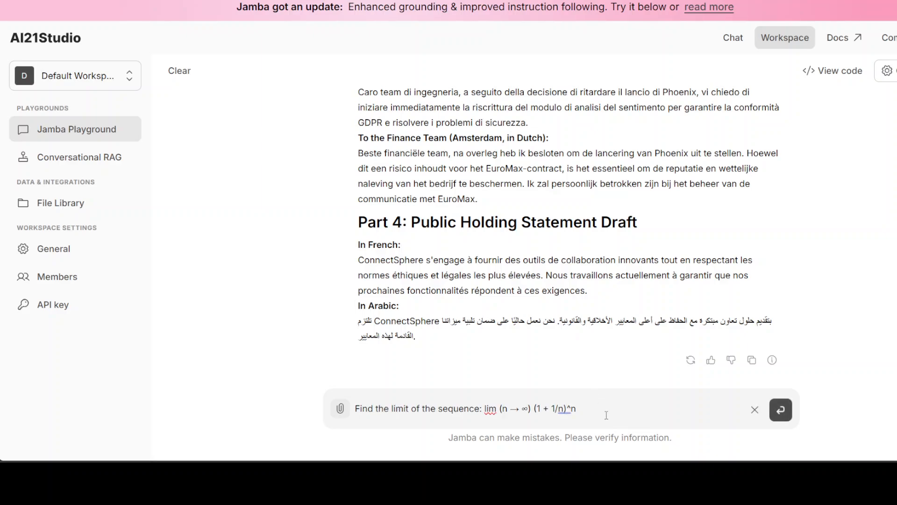
{"action": "left_click", "coordinate": [780, 410]}
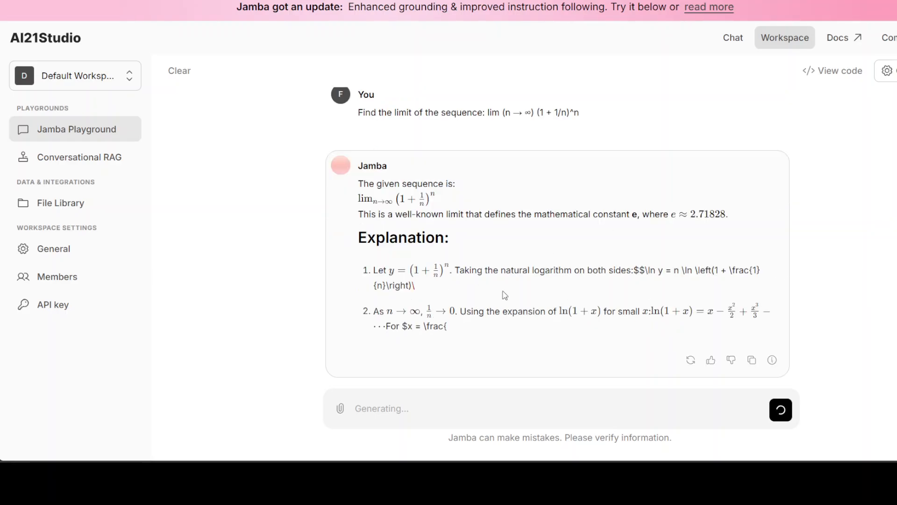
{"action": "mouse_move", "coordinate": [441, 235]}
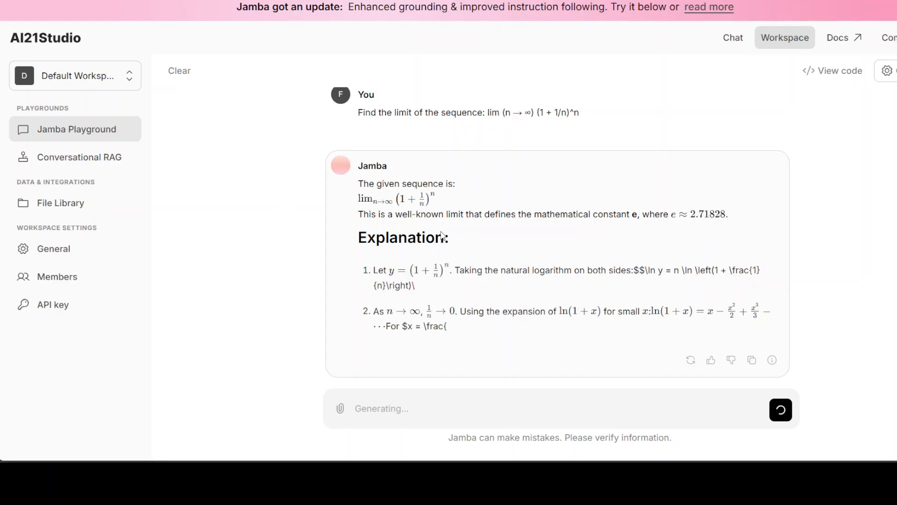
{"action": "mouse_move", "coordinate": [458, 320]}
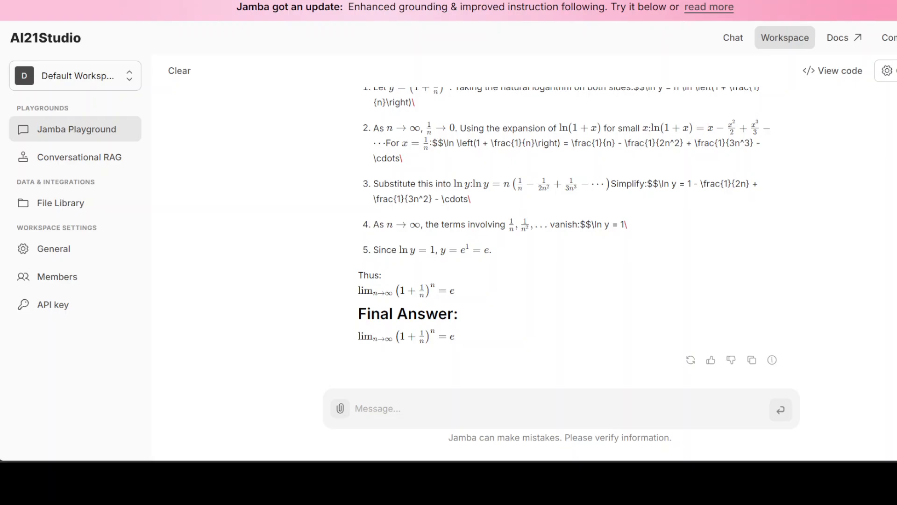
Step: Start a fresh conversation and send the full-stack Live Asset Tracker coding prompt
{"action": "left_click", "coordinate": [179, 70]}
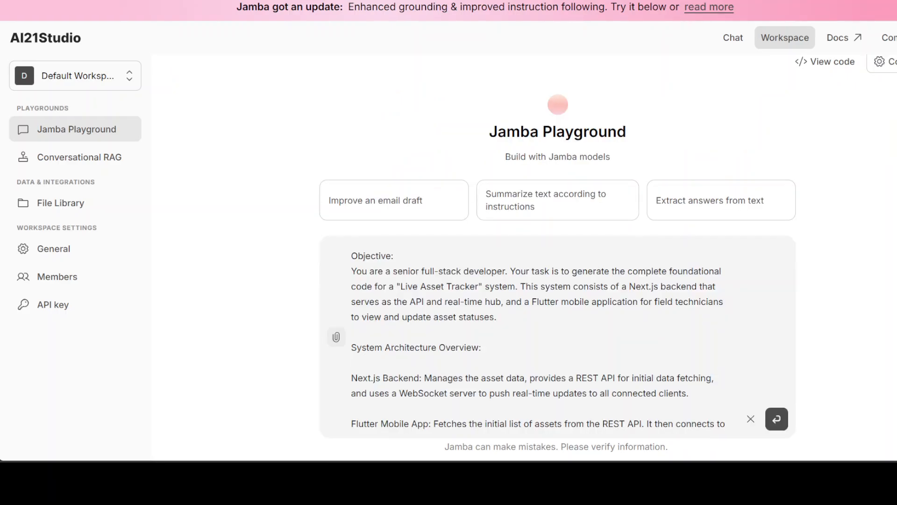
{"action": "left_click", "coordinate": [776, 419]}
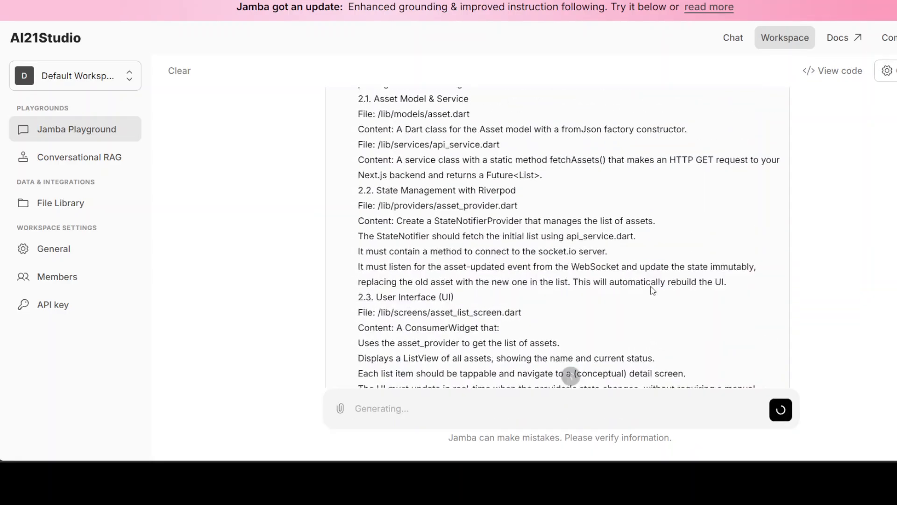
{"action": "scroll", "scroll_direction": "up", "scroll_amount": 3}
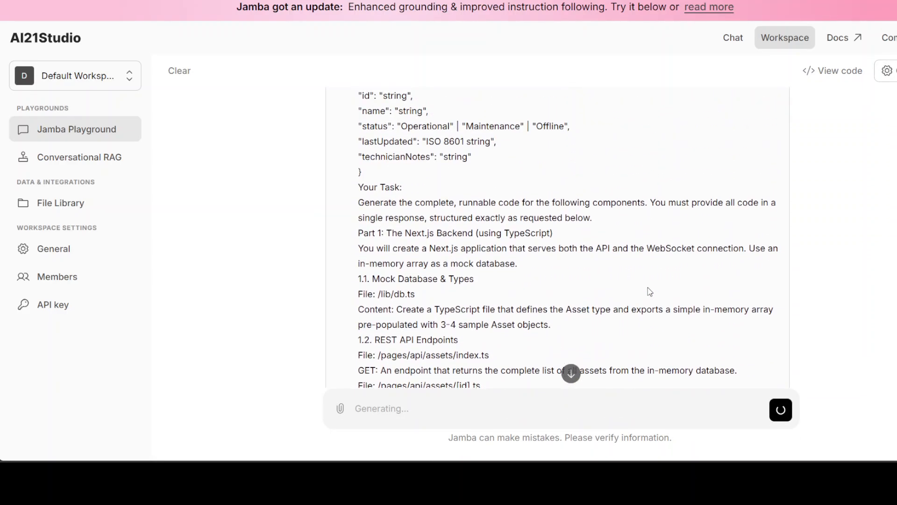
{"action": "scroll", "scroll_direction": "up", "scroll_amount": 3}
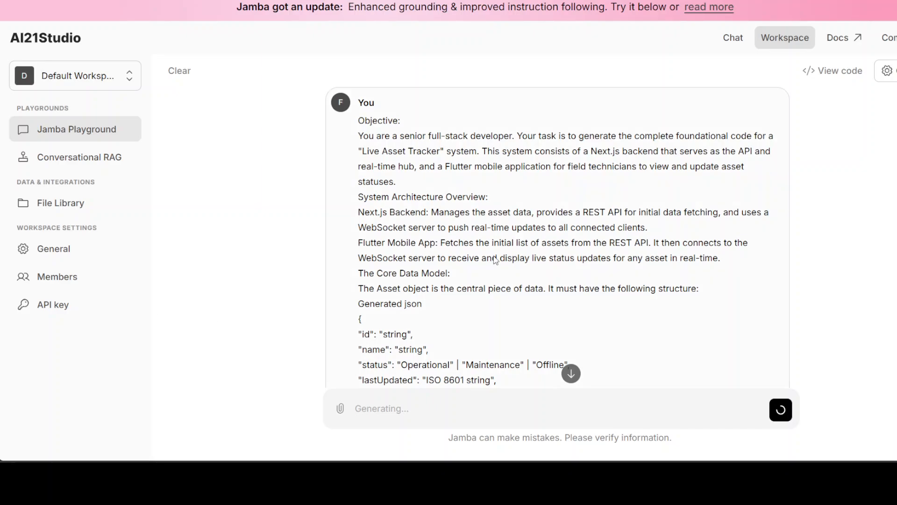
Step: Scroll through Jamba's Markdown code starting with the Next.js backend mock database
{"action": "scroll", "scroll_direction": "down", "scroll_amount": 3}
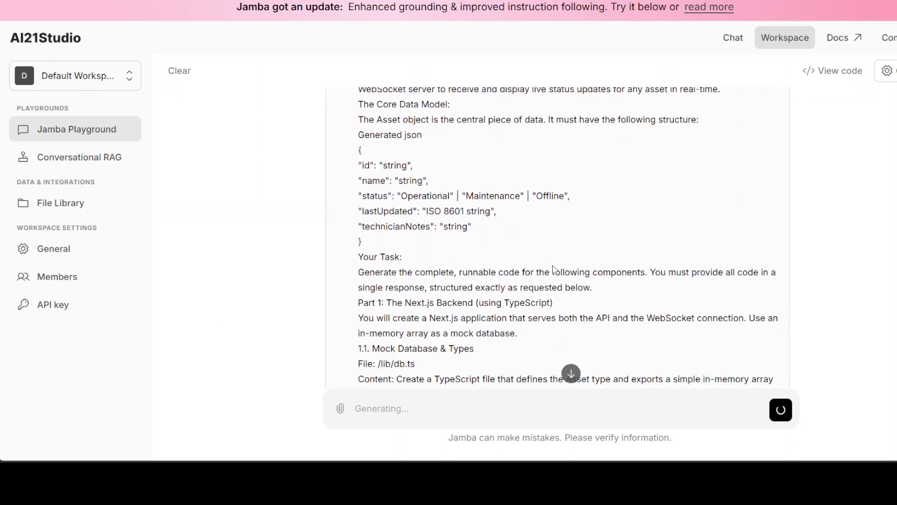
{"action": "scroll", "scroll_direction": "down", "scroll_amount": 3}
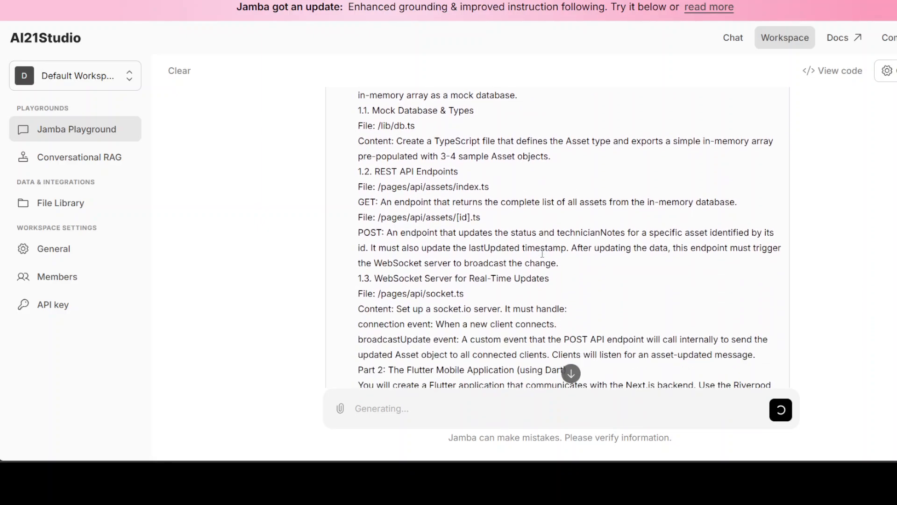
{"action": "scroll", "scroll_direction": "down", "scroll_amount": 3}
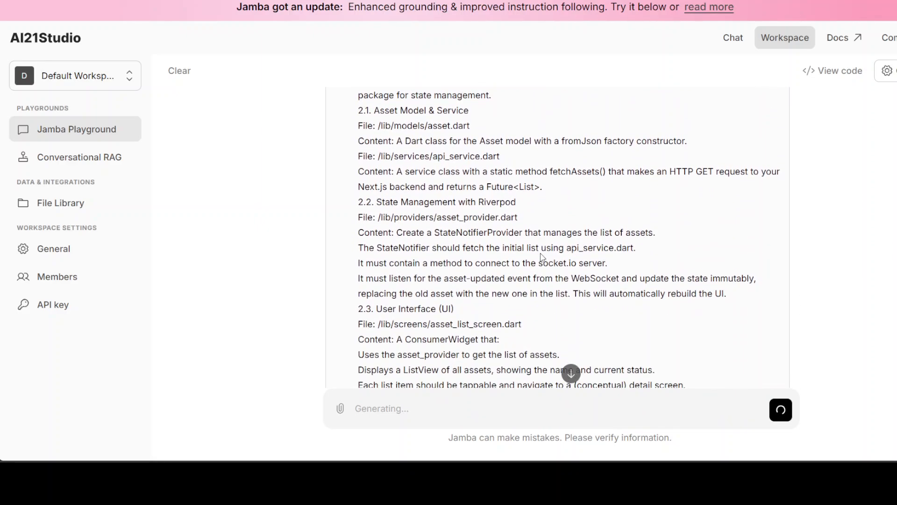
{"action": "scroll", "scroll_direction": "down", "scroll_amount": 3}
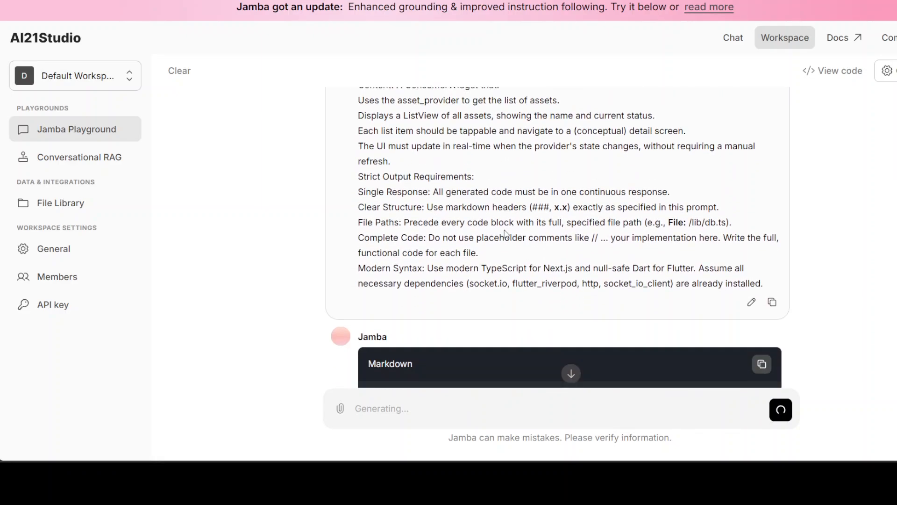
{"action": "scroll", "scroll_direction": "down", "scroll_amount": 3}
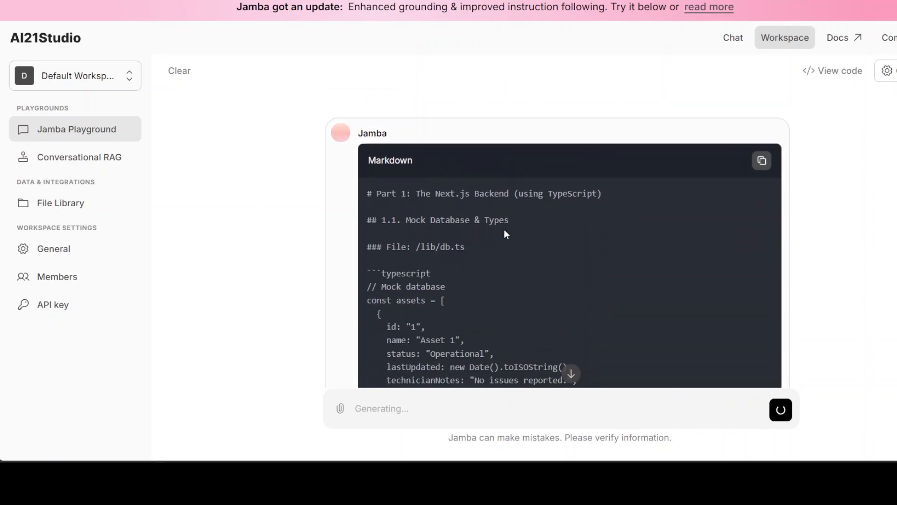
{"action": "mouse_move", "coordinate": [538, 272]}
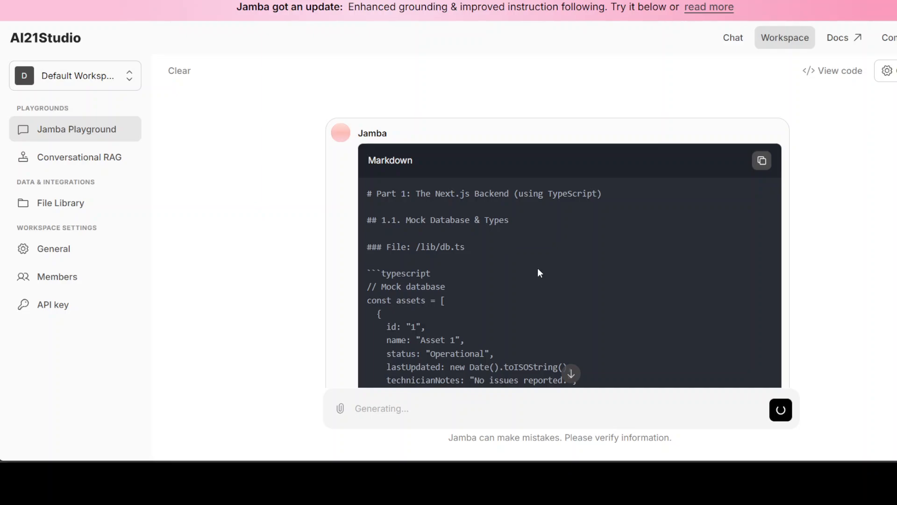
{"action": "mouse_move", "coordinate": [571, 373]}
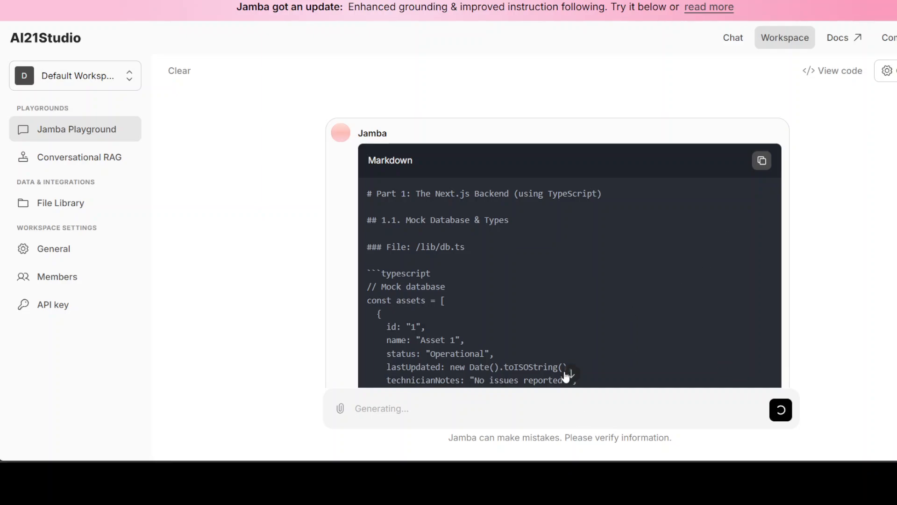
{"action": "mouse_move", "coordinate": [570, 373]}
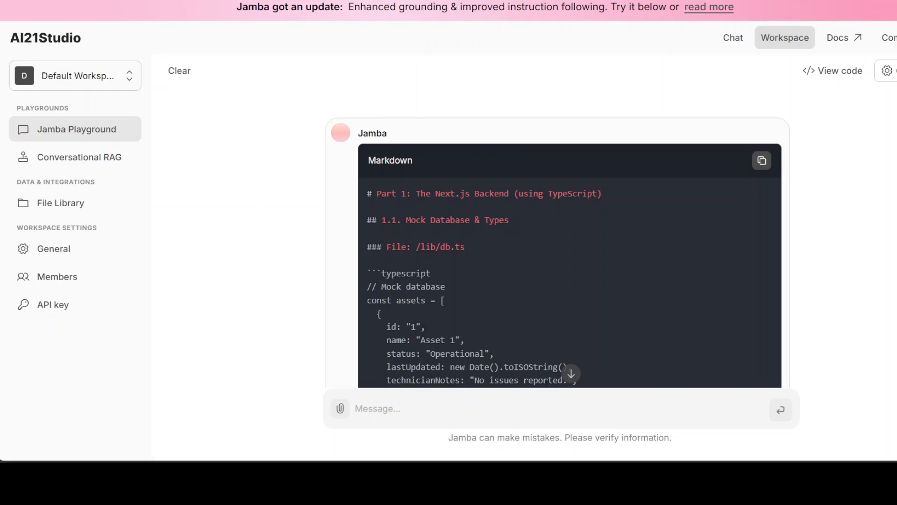
{"action": "scroll", "scroll_direction": "down", "scroll_amount": 3}
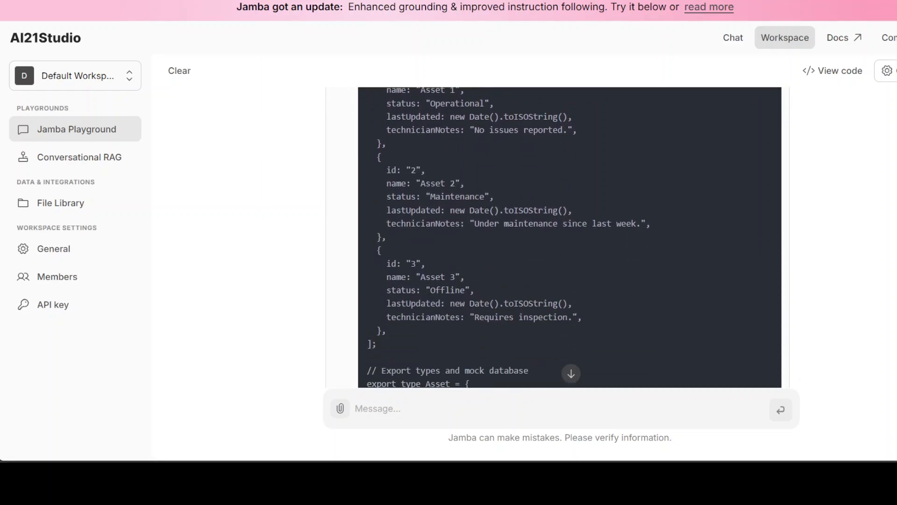
{"action": "scroll", "scroll_direction": "down", "scroll_amount": 3}
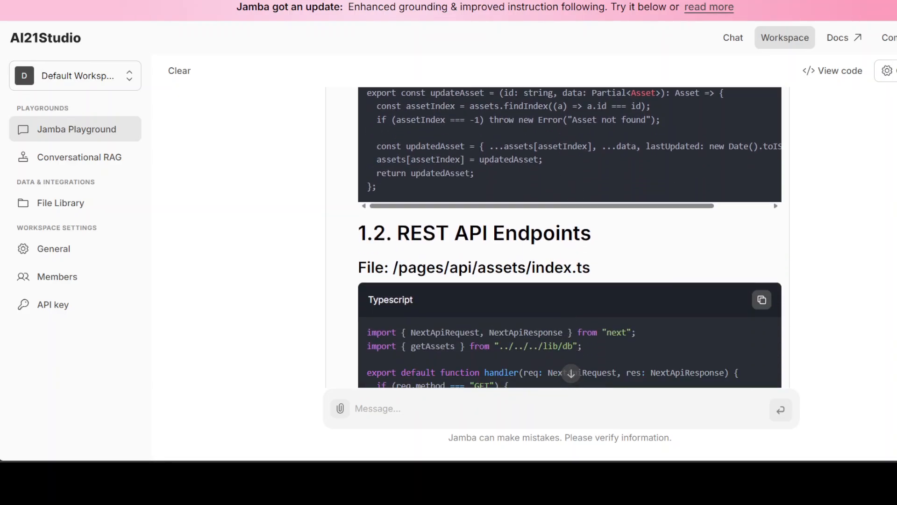
{"action": "scroll", "scroll_direction": "down", "scroll_amount": 3}
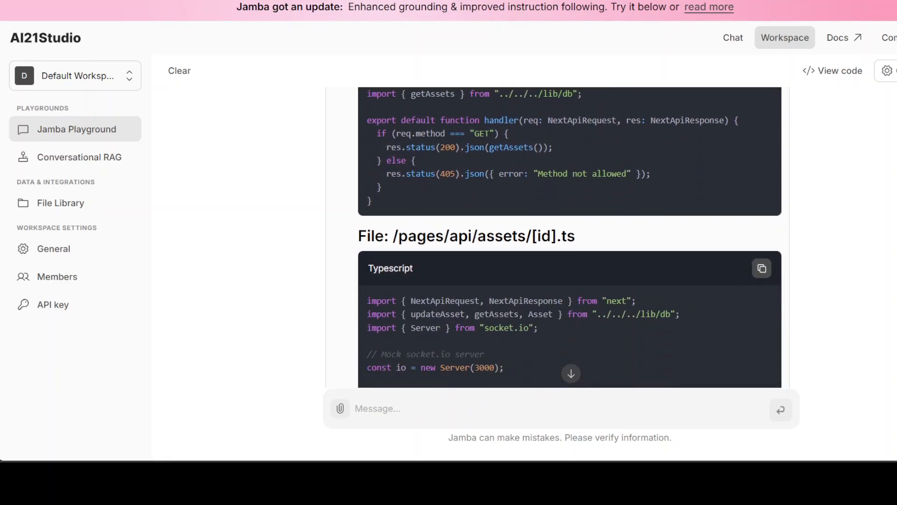
{"action": "scroll", "scroll_direction": "down", "scroll_amount": 3}
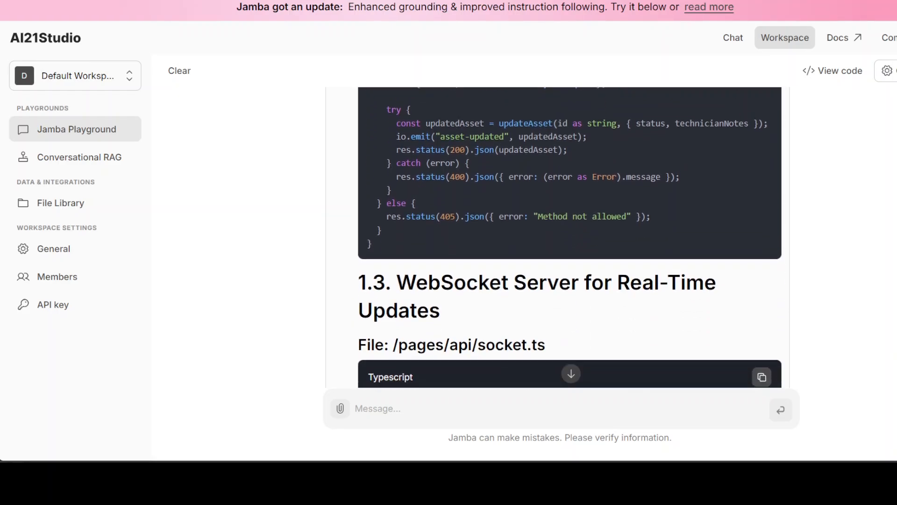
{"action": "scroll", "scroll_direction": "down", "scroll_amount": 3}
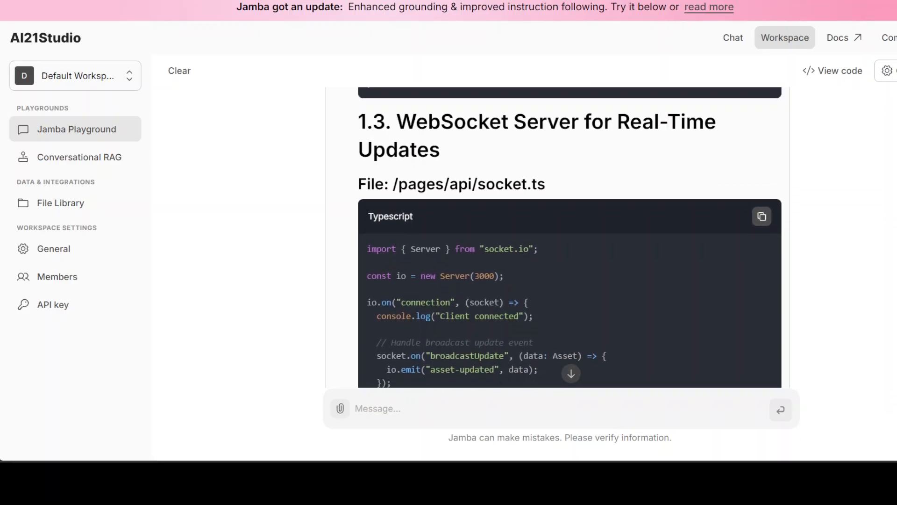
{"action": "scroll", "scroll_direction": "down", "scroll_amount": 3}
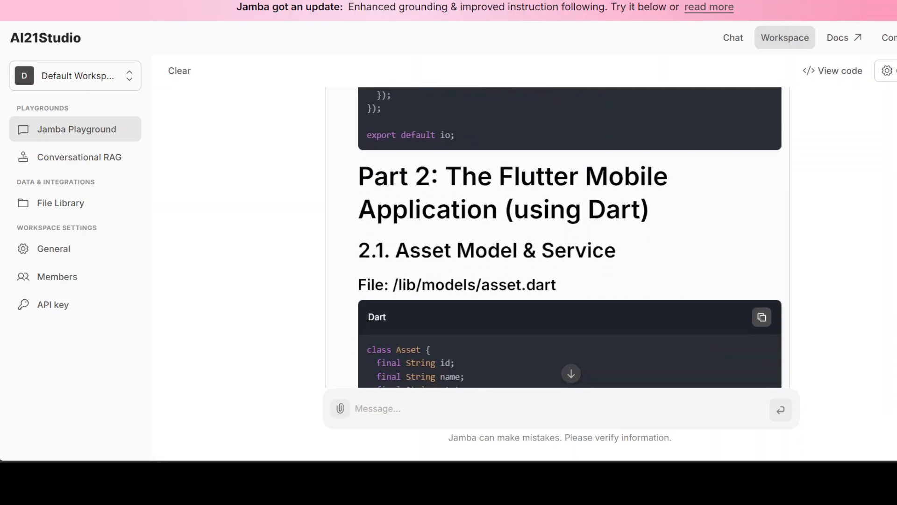
{"action": "scroll", "scroll_direction": "down", "scroll_amount": 3}
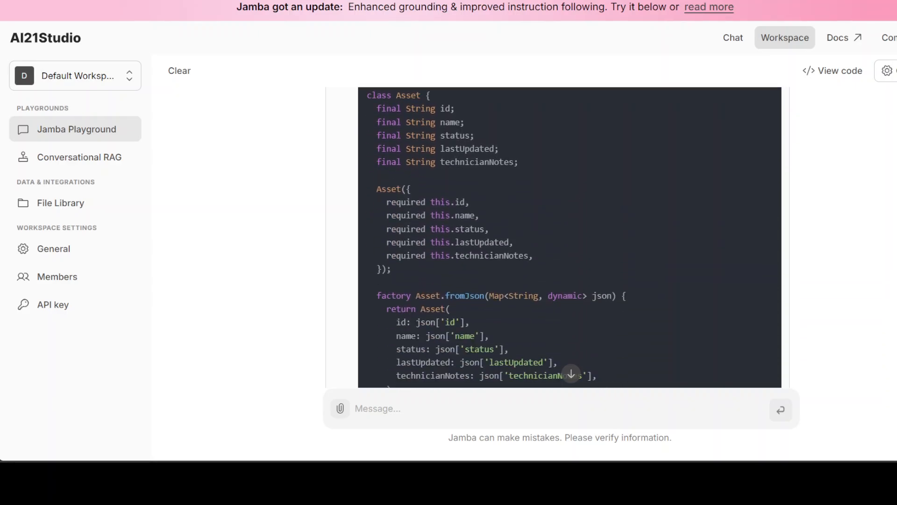
{"action": "scroll", "scroll_direction": "down", "scroll_amount": 3}
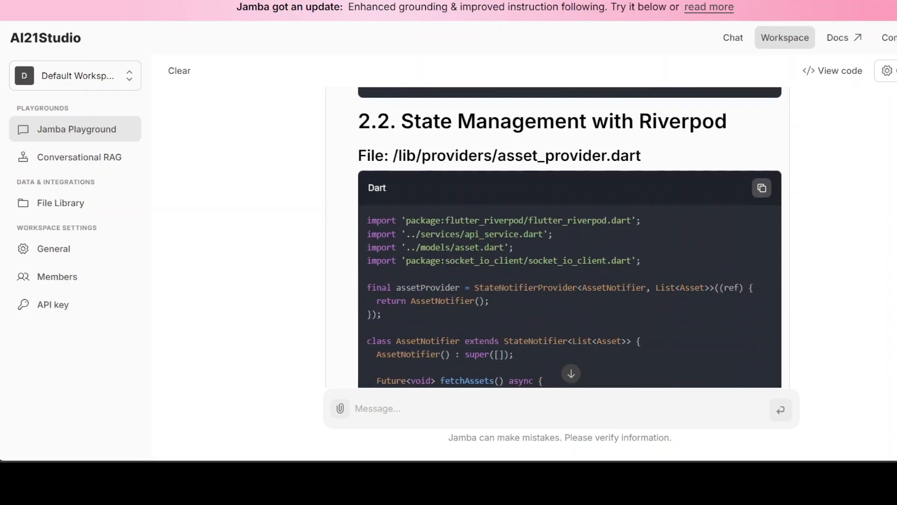
{"action": "scroll", "scroll_direction": "down", "scroll_amount": 3}
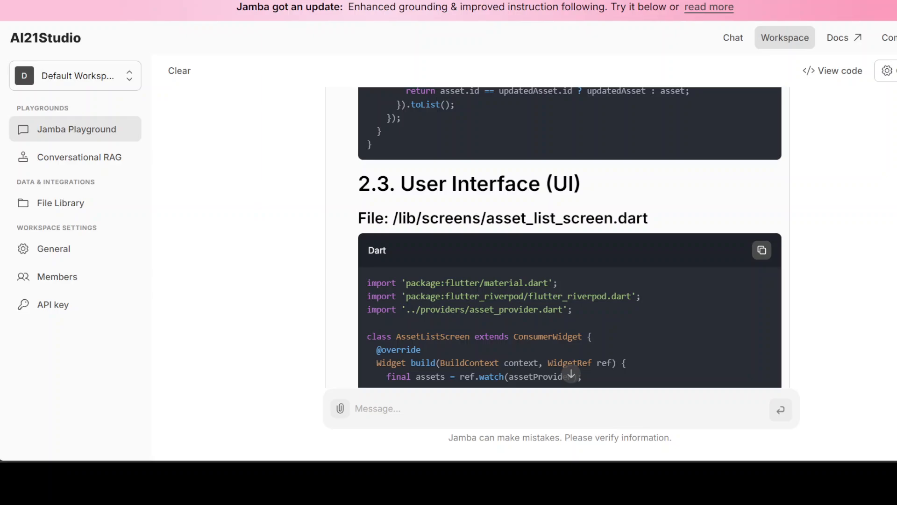
{"action": "scroll", "scroll_direction": "down", "scroll_amount": 3}
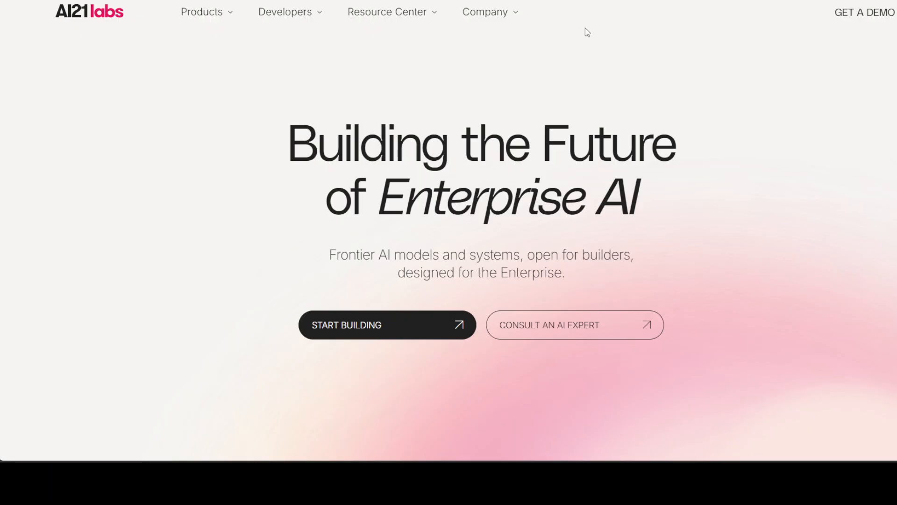
{"action": "mouse_move", "coordinate": [668, 213]}
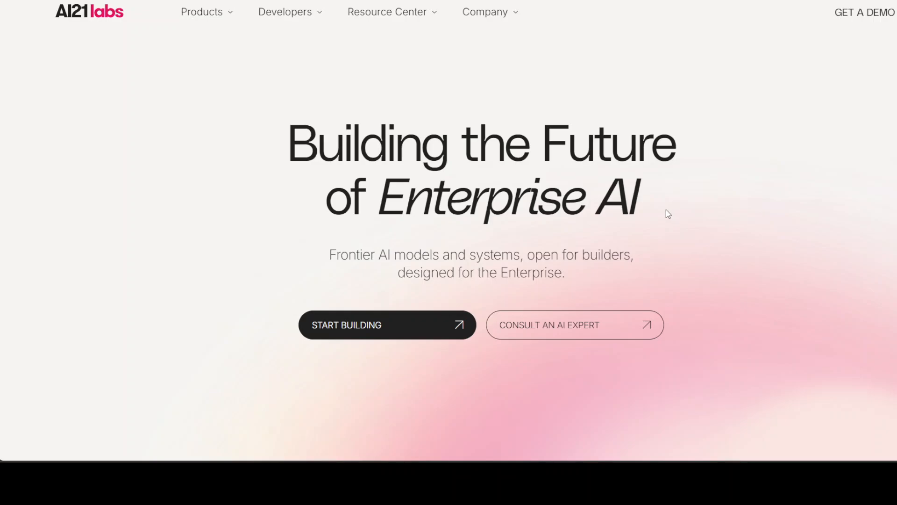
{"action": "mouse_move", "coordinate": [663, 213]}
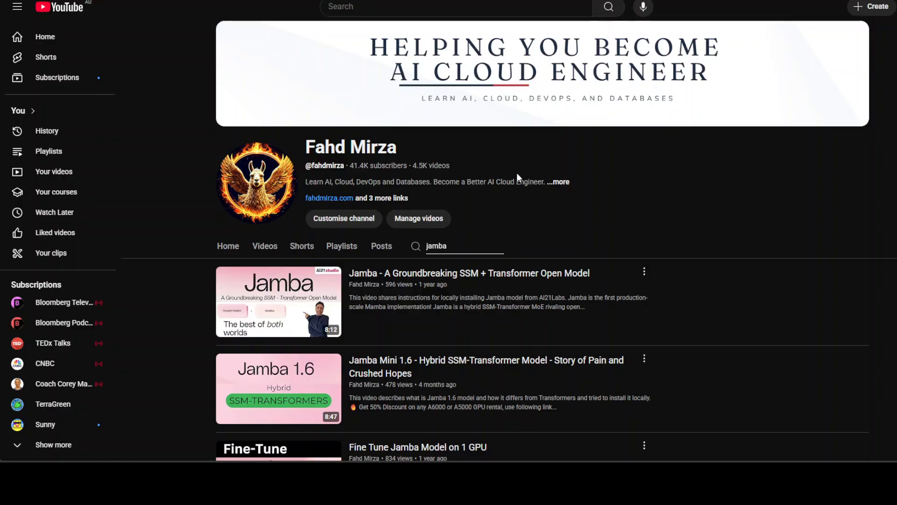
{"action": "mouse_move", "coordinate": [831, 250]}
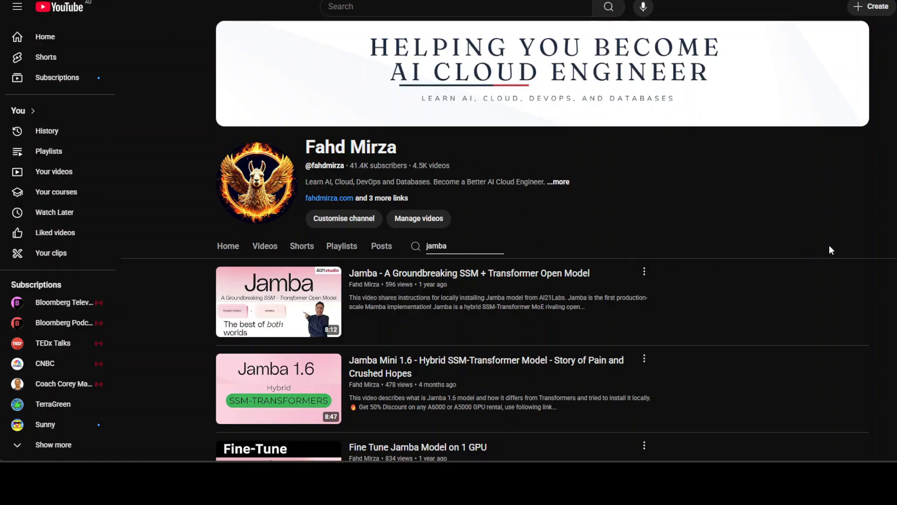
{"action": "mouse_move", "coordinate": [826, 249]}
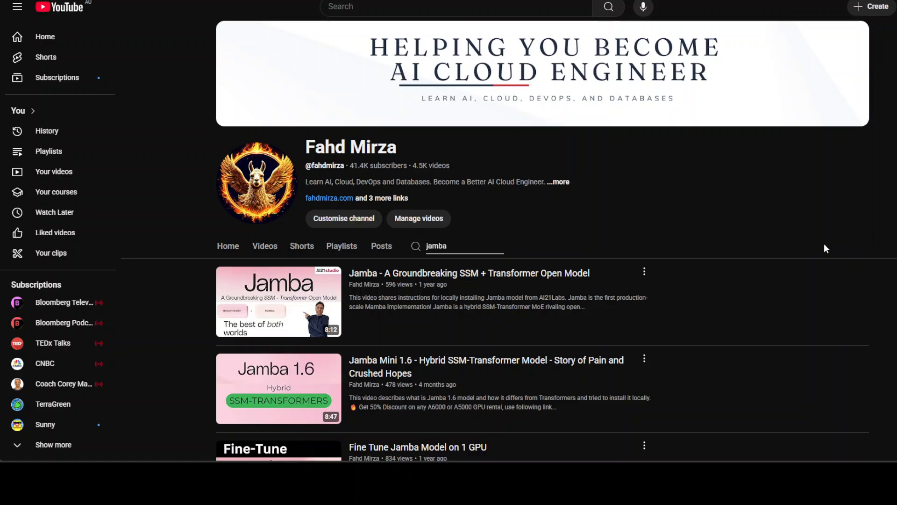
{"action": "mouse_move", "coordinate": [821, 244]}
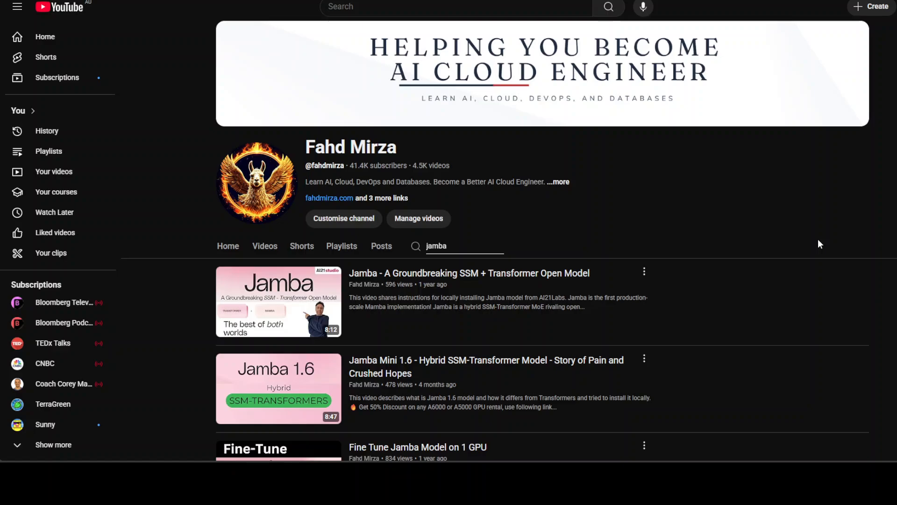